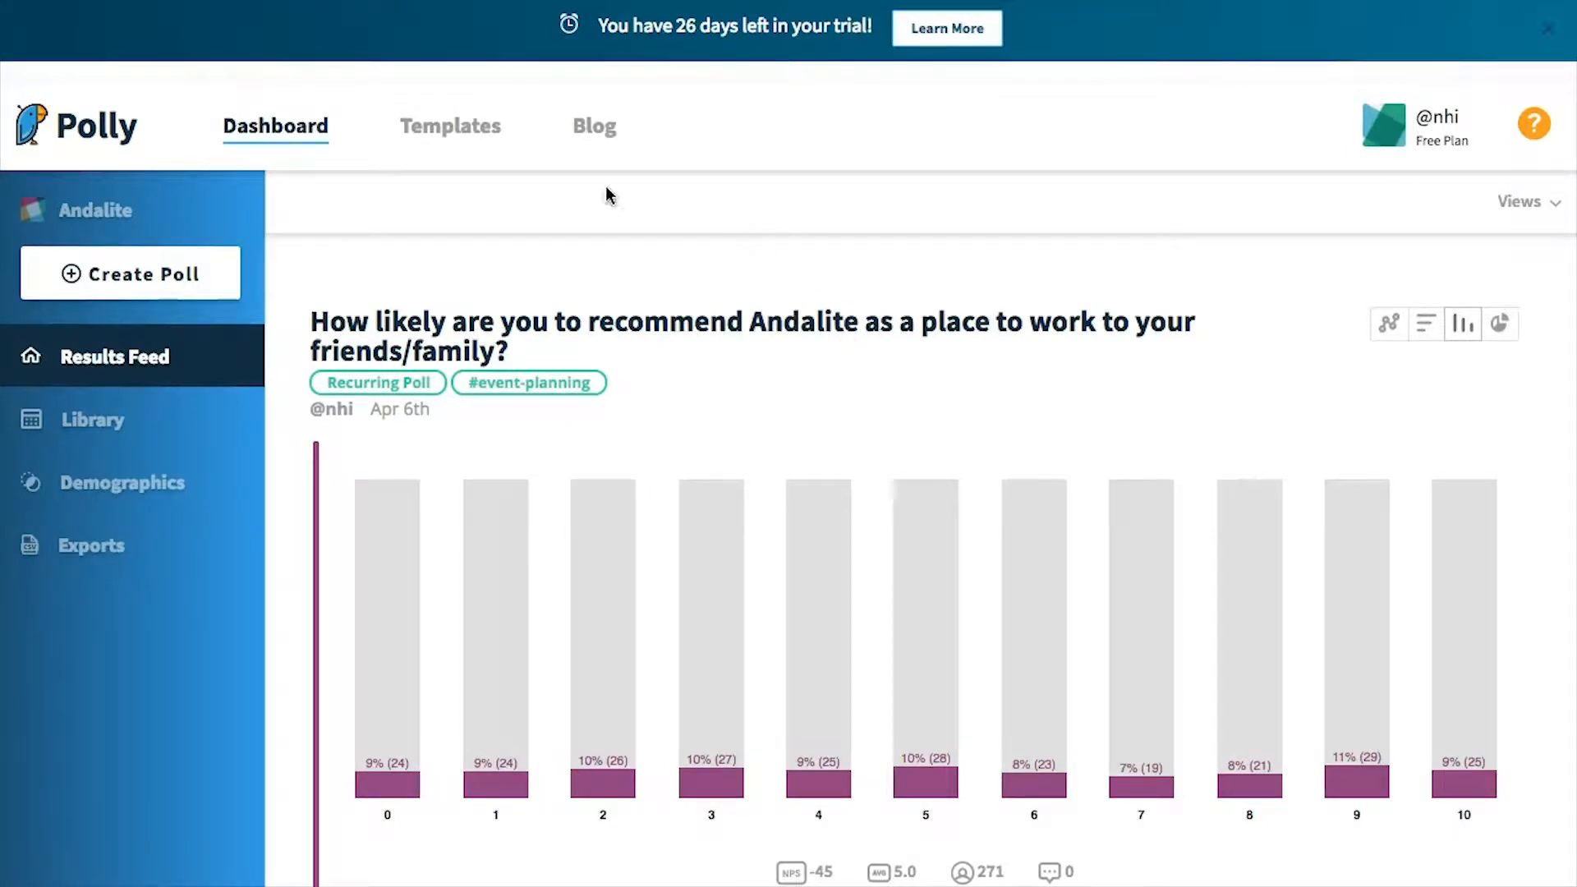
{"action": "mouse_move", "coordinate": [406, 132]}
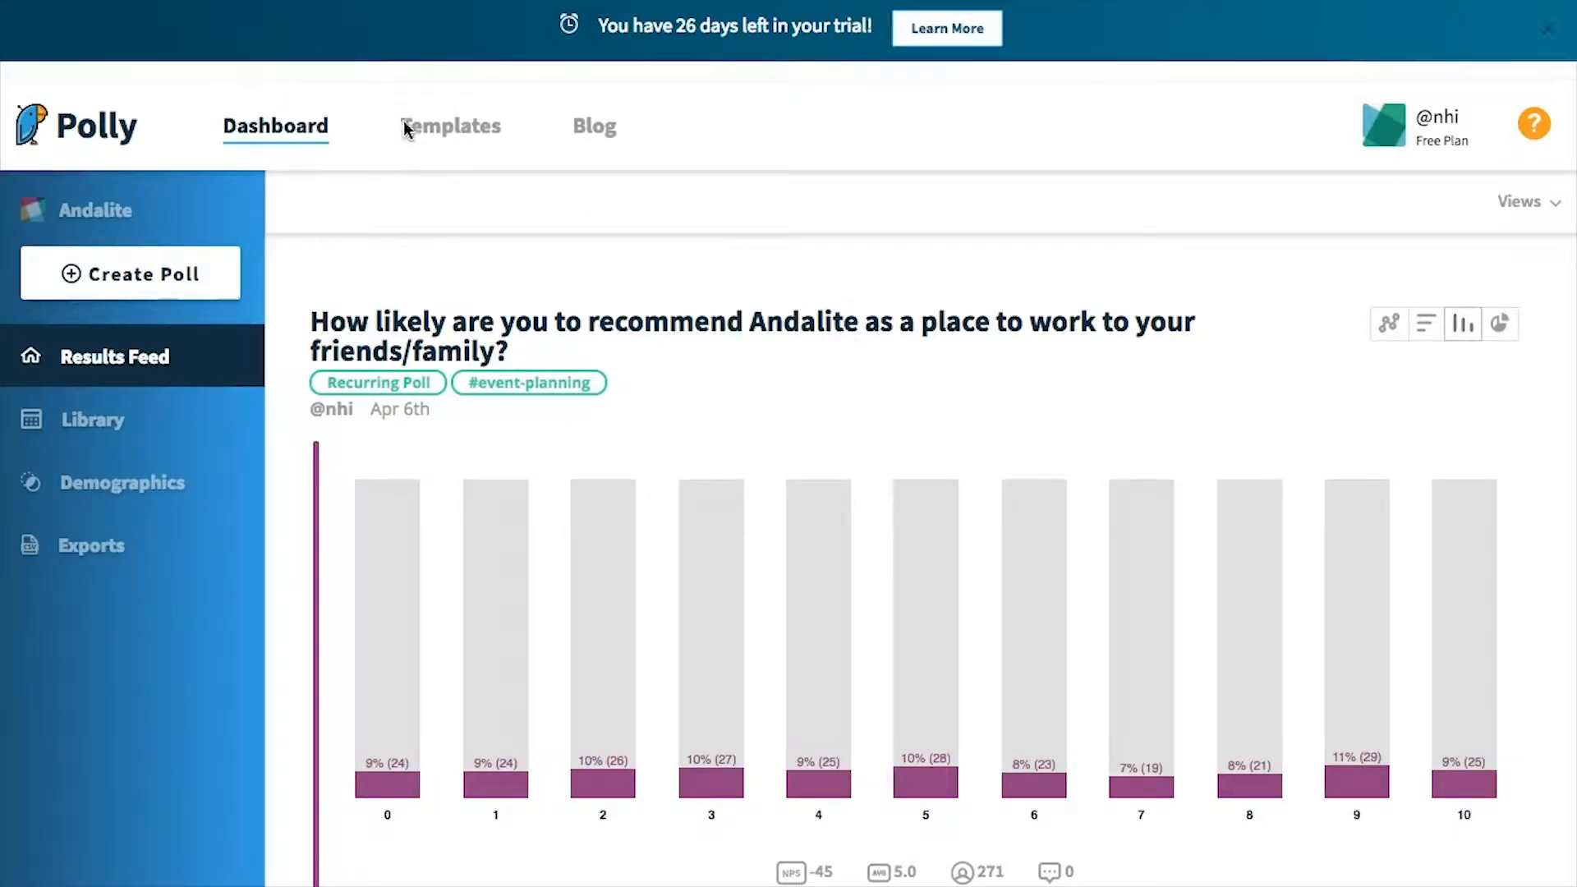
Browse the template gallery down to the Quarterly Employee Engagement Survey among the HR templates.
{"action": "left_click", "coordinate": [450, 126]}
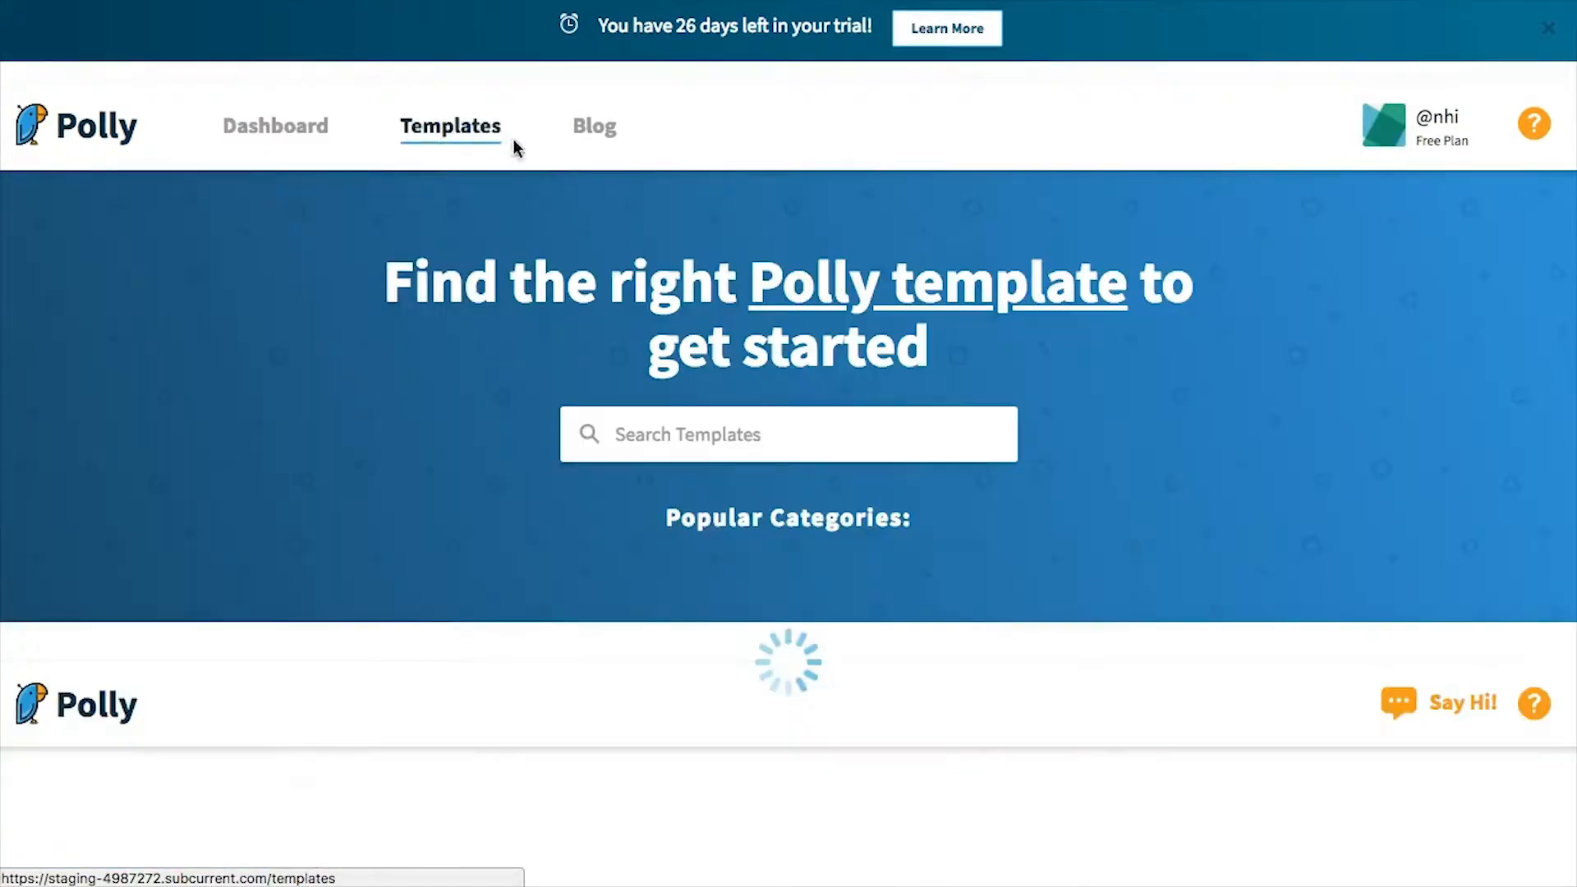
{"action": "scroll", "scroll_direction": "down", "scroll_amount": 3}
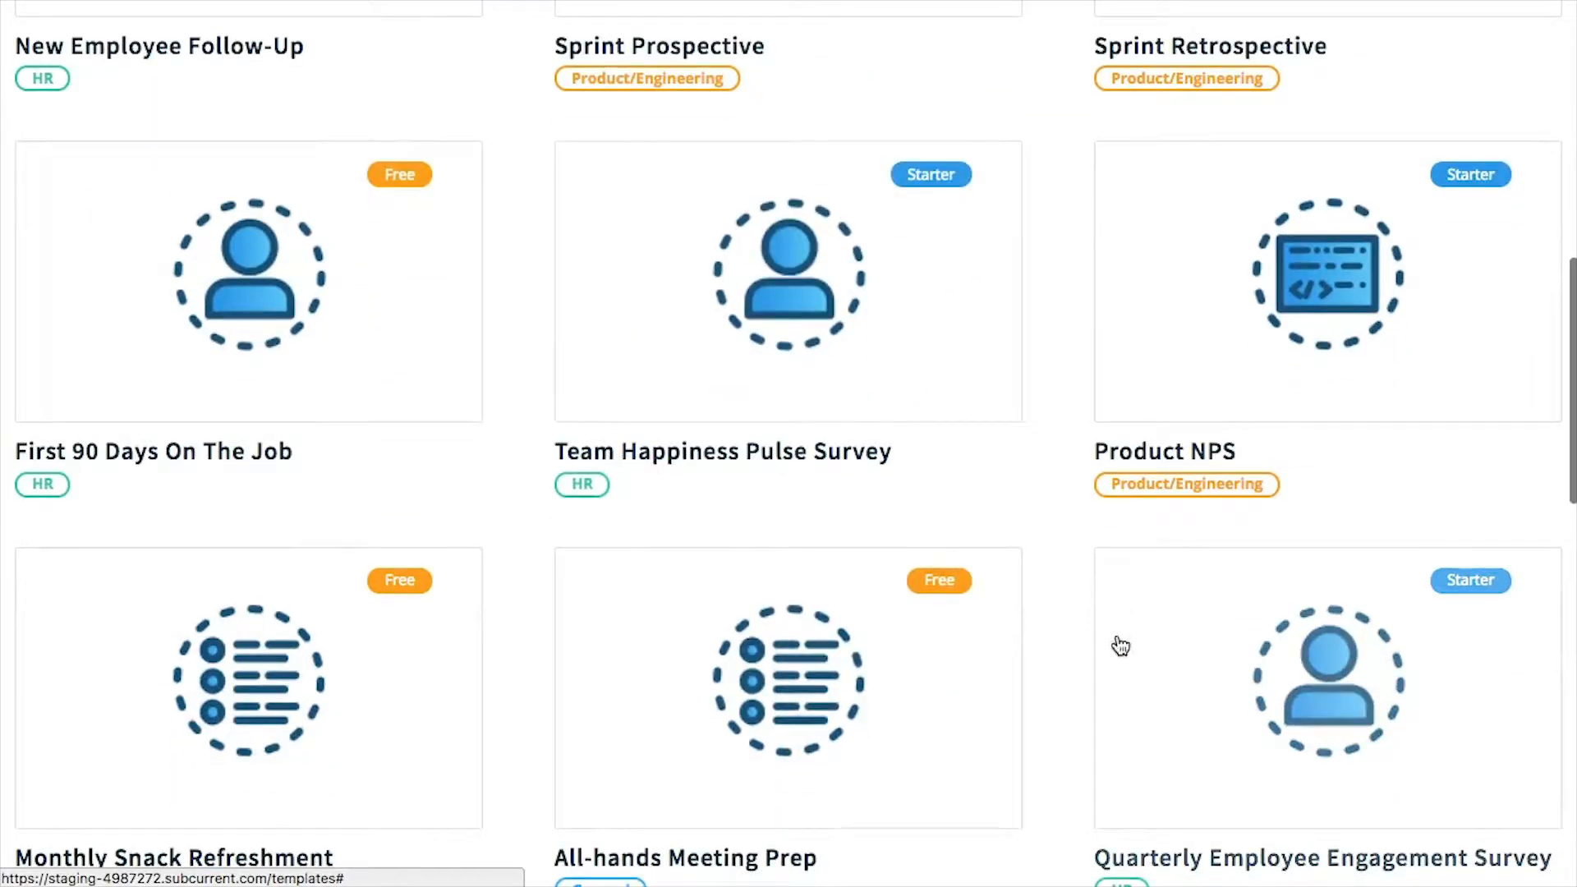
{"action": "scroll", "scroll_direction": "down", "scroll_amount": 3}
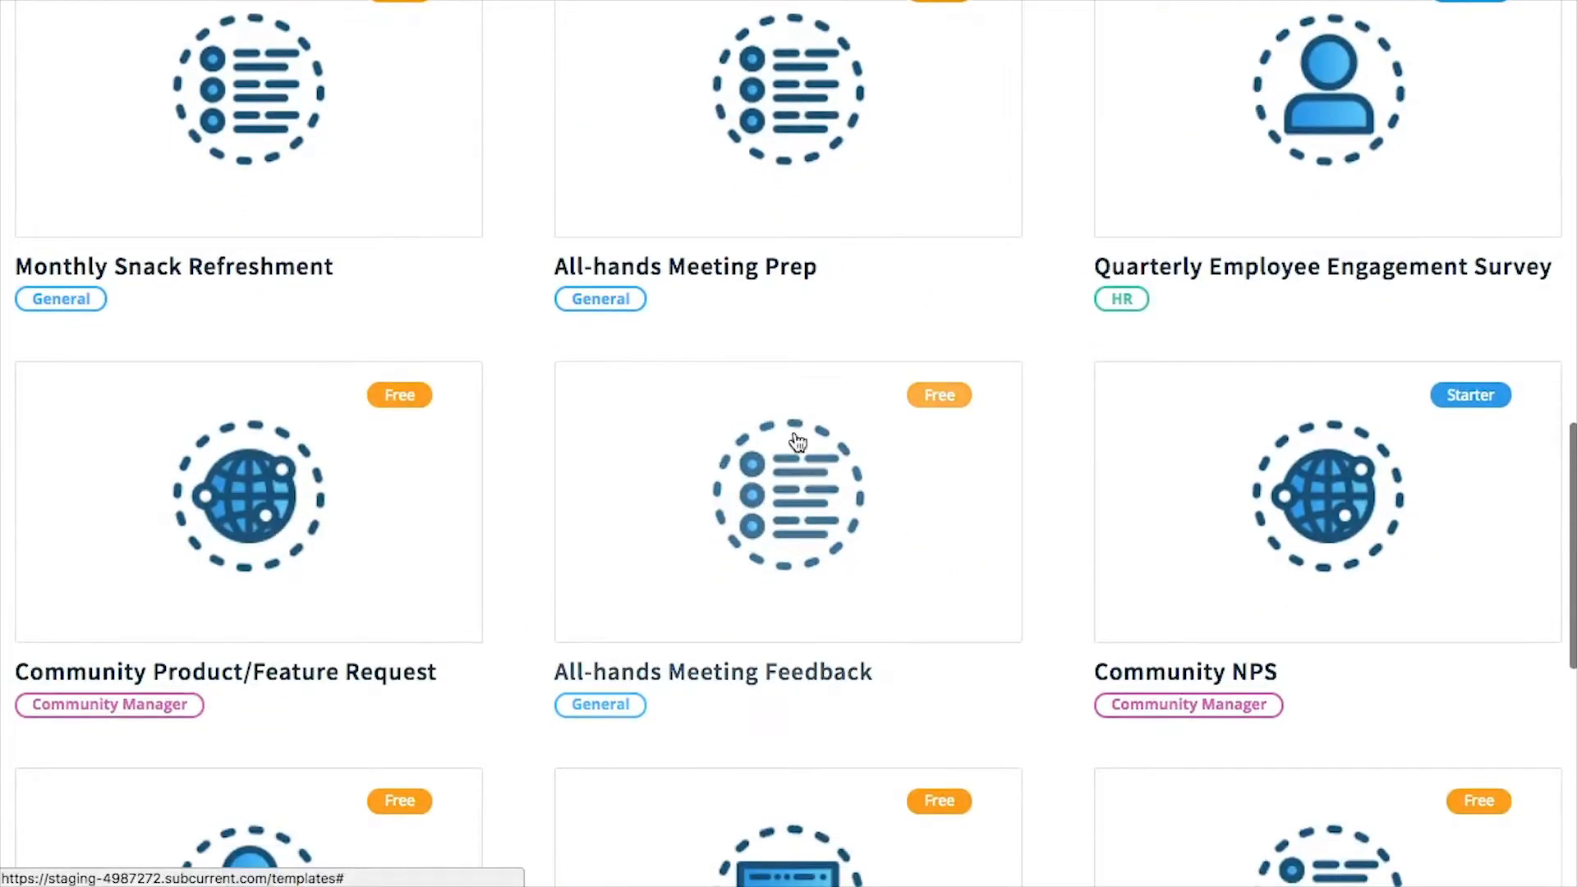
Review the Quarterly Employee Engagement Survey template's description and its 14 questions.
{"action": "left_click", "coordinate": [1326, 90]}
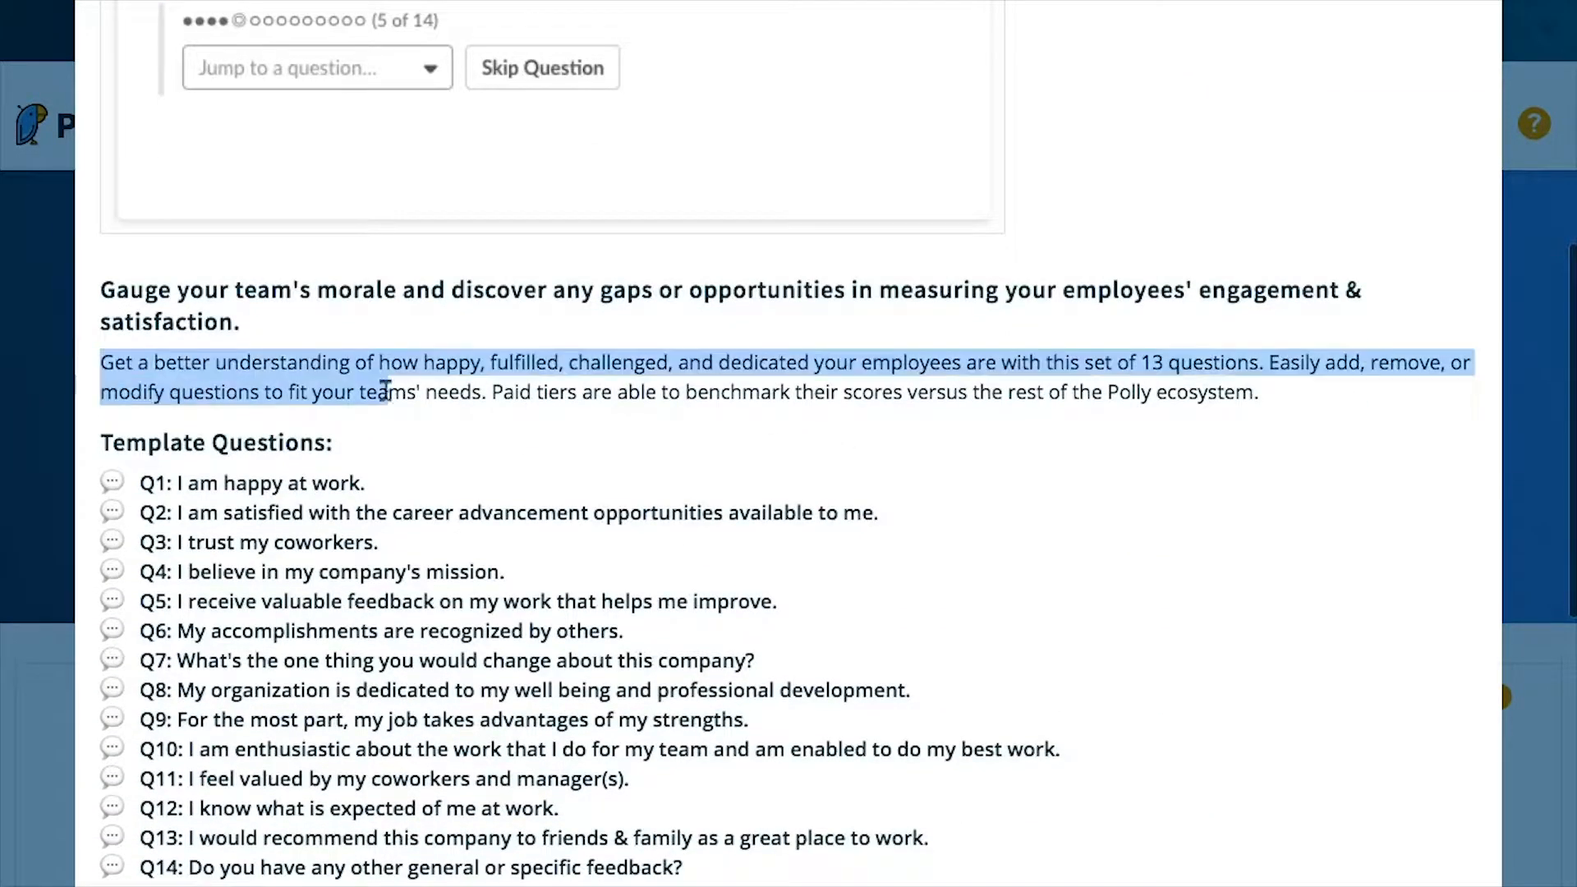
{"action": "scroll", "scroll_direction": "down", "scroll_amount": 3}
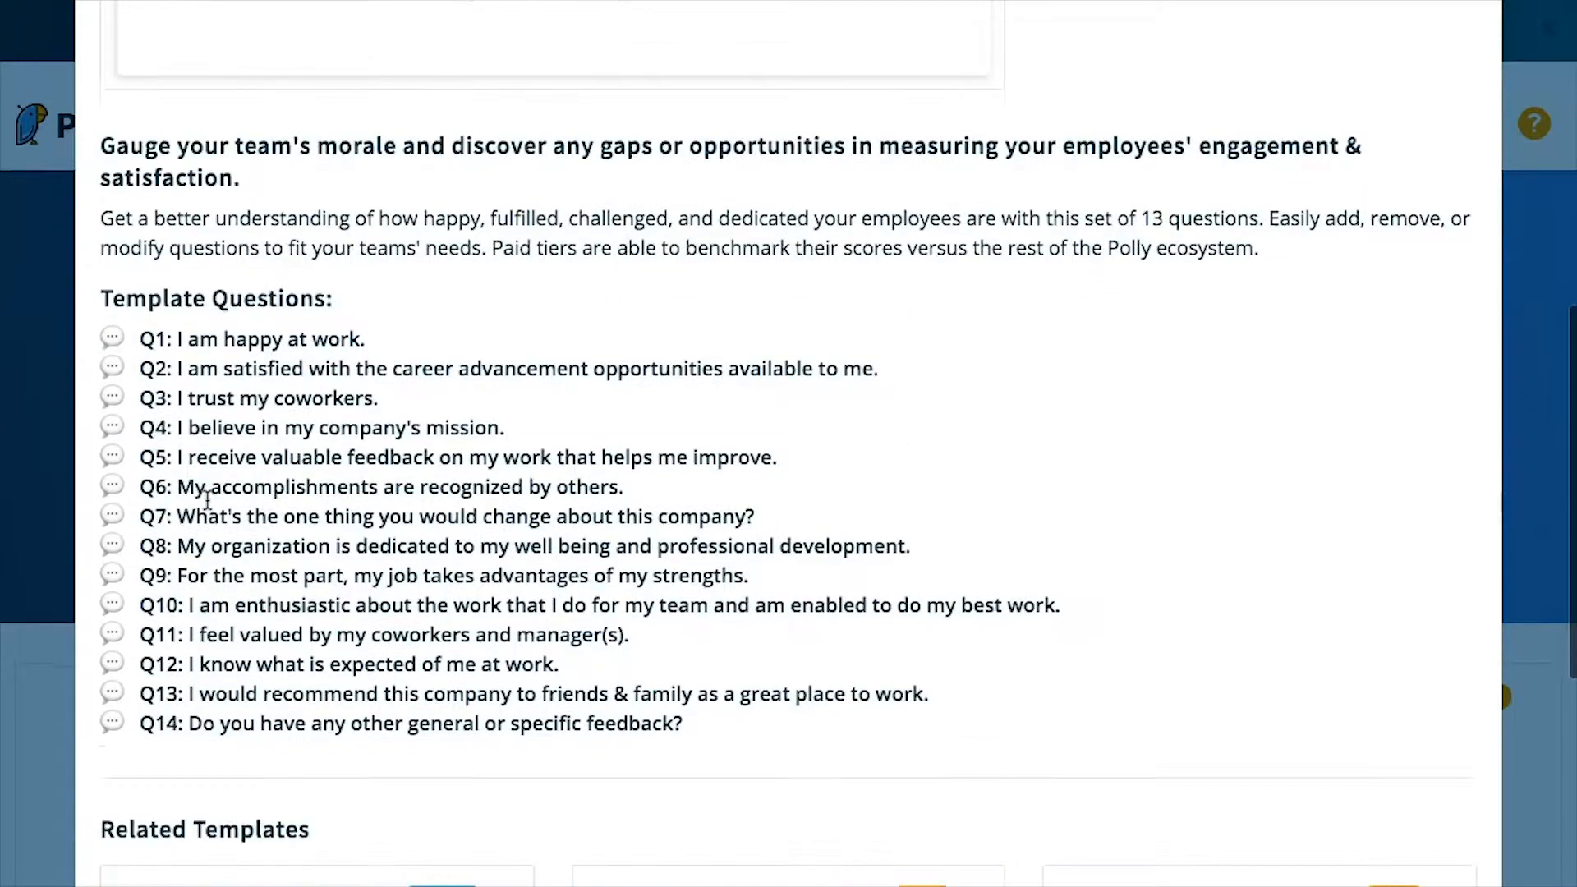
{"action": "scroll", "scroll_direction": "down", "scroll_amount": 3}
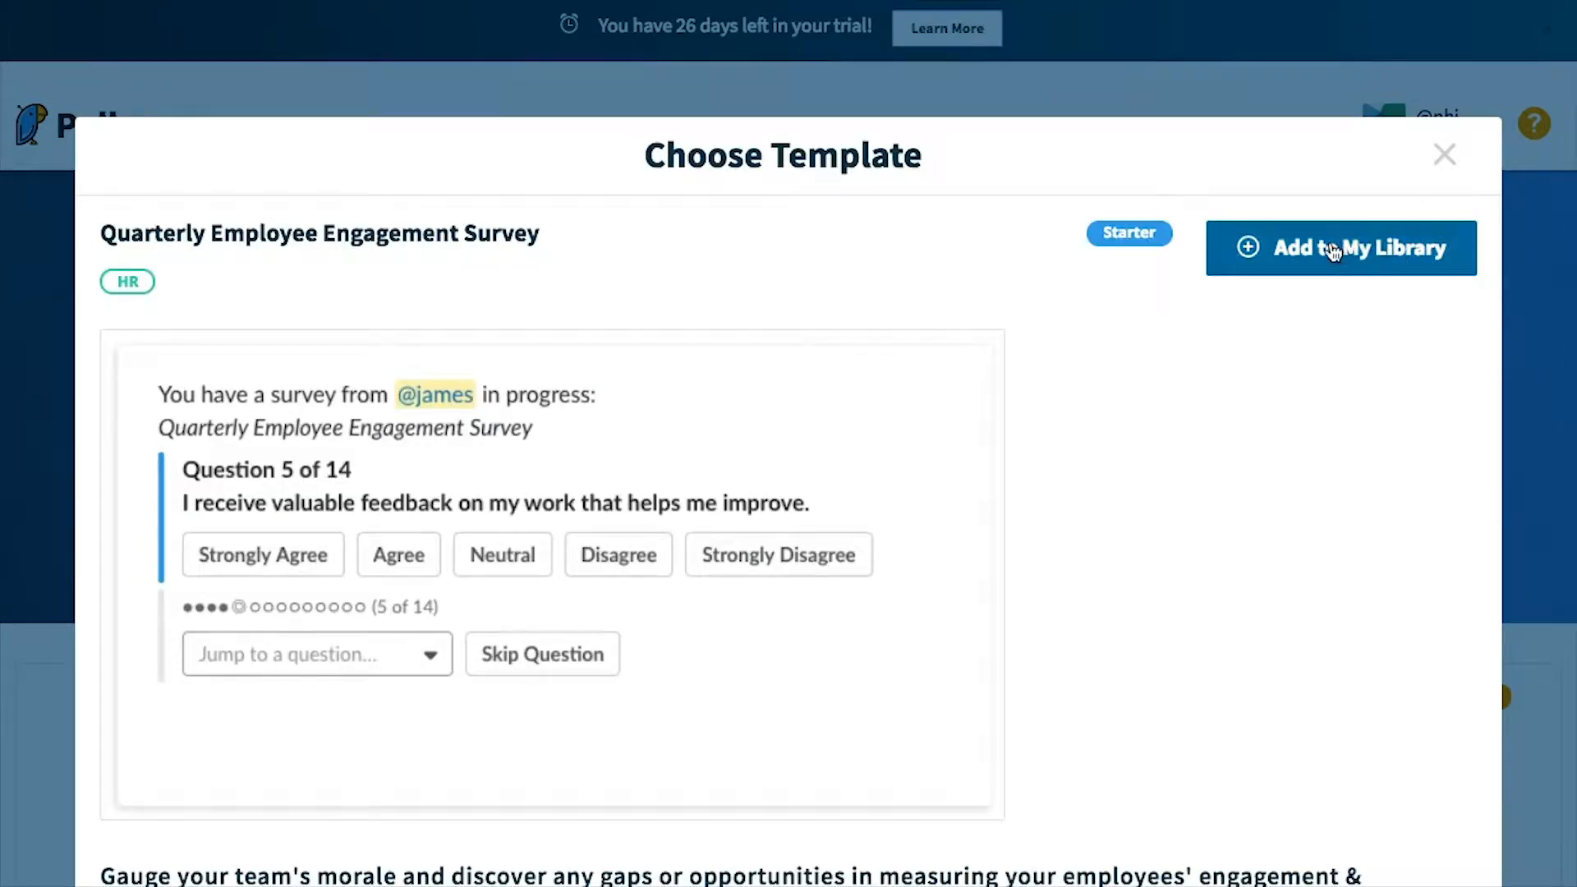
Add the Quarterly Employee Engagement Survey template to My Library.
{"action": "left_click", "coordinate": [1340, 248]}
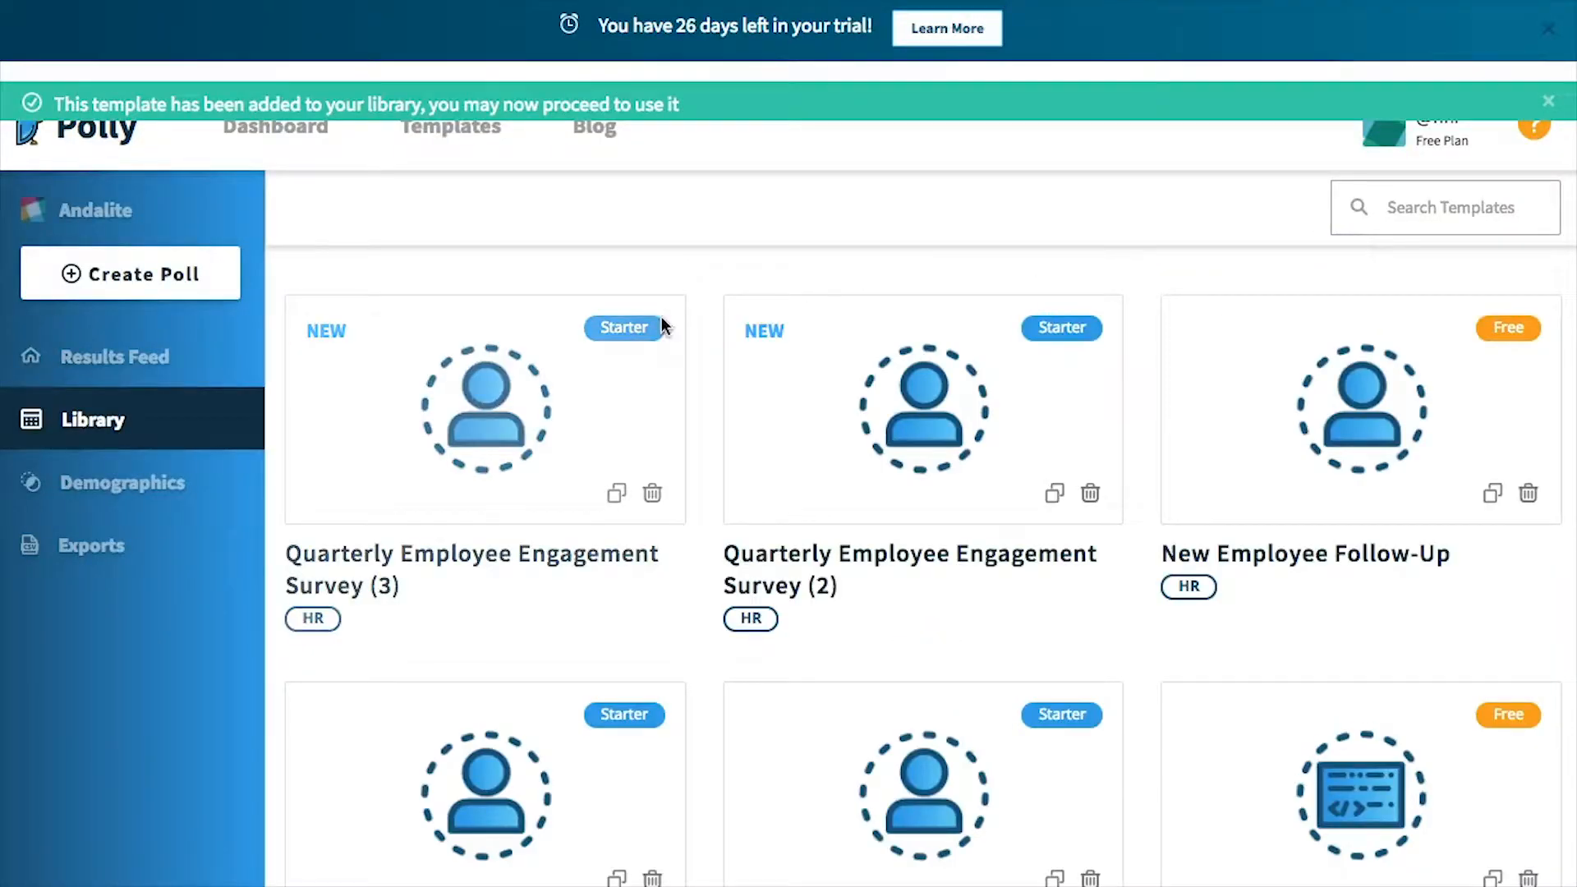
{"action": "mouse_move", "coordinate": [473, 413]}
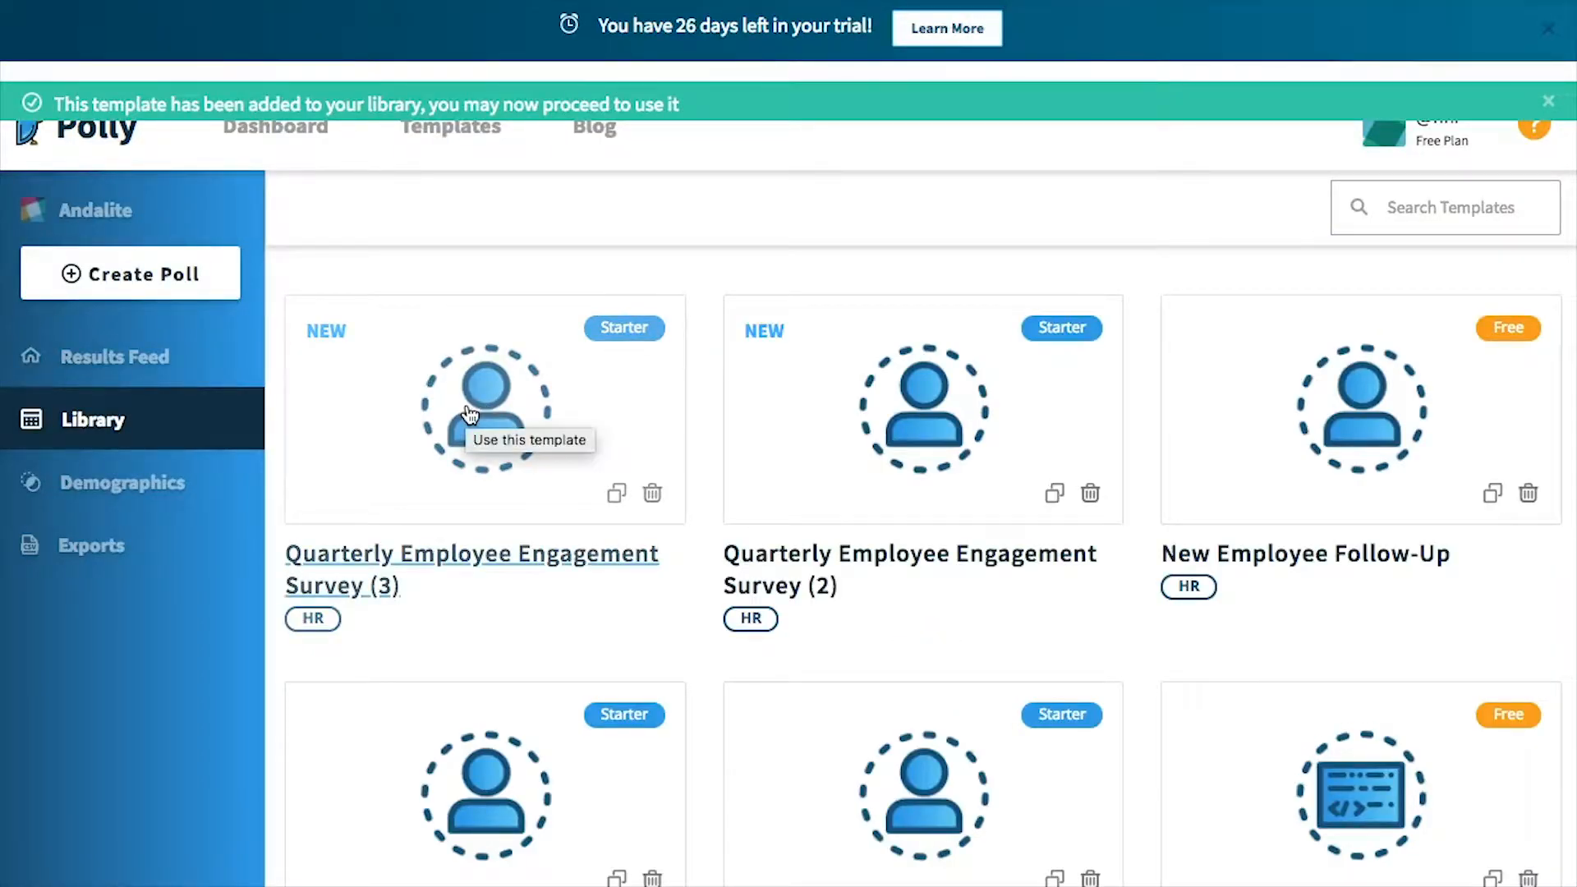
{"action": "mouse_move", "coordinate": [499, 590]}
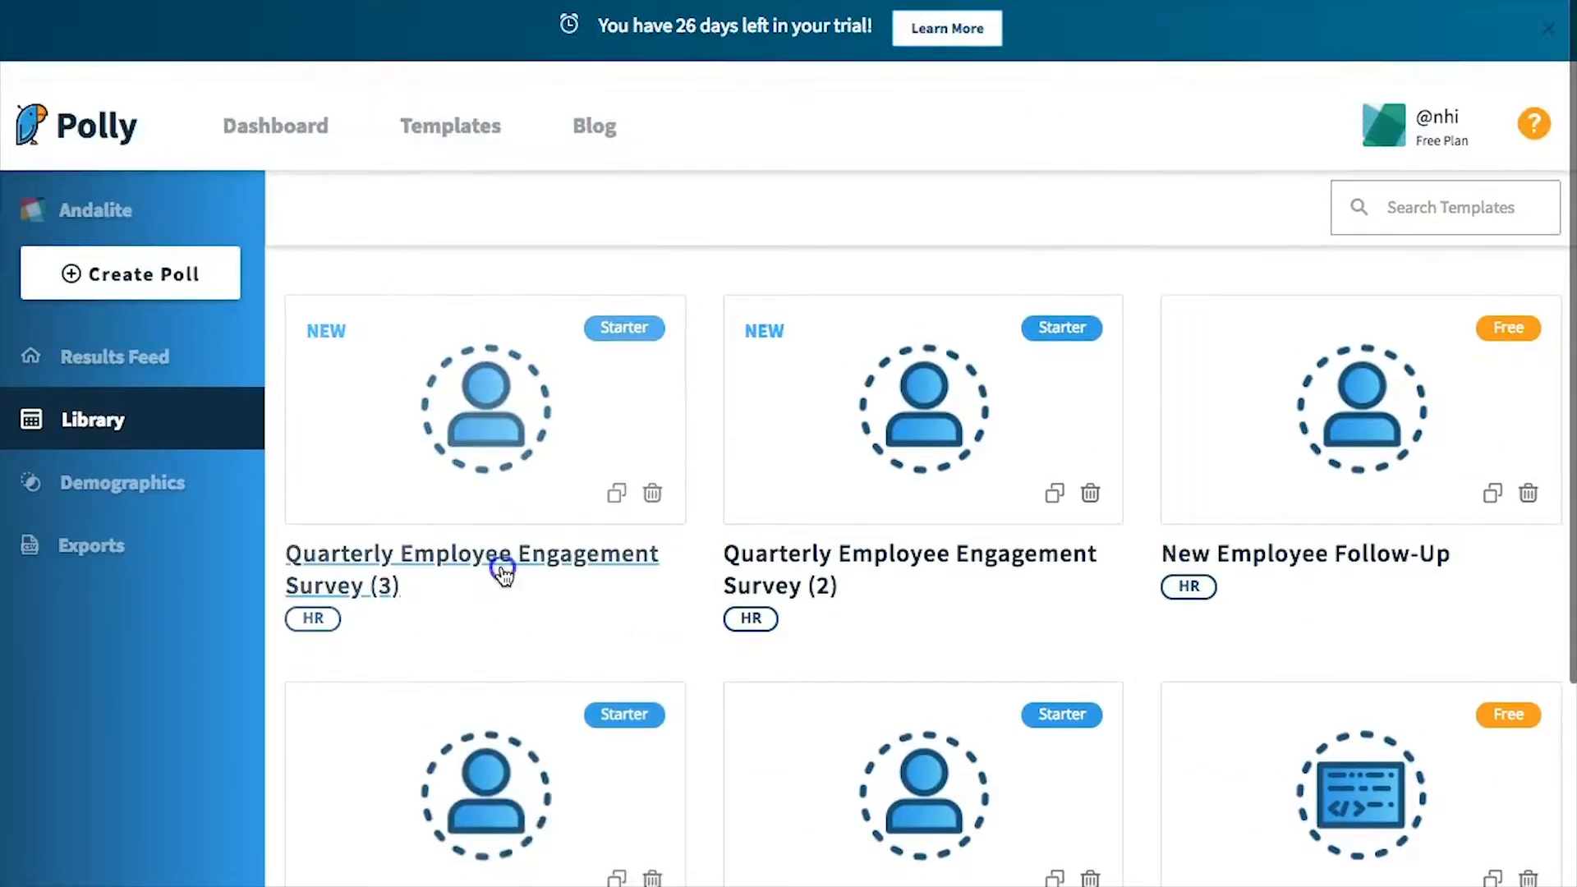
Start a survey from the new library template and keep #general as the only audience channel.
{"action": "left_click", "coordinate": [471, 554]}
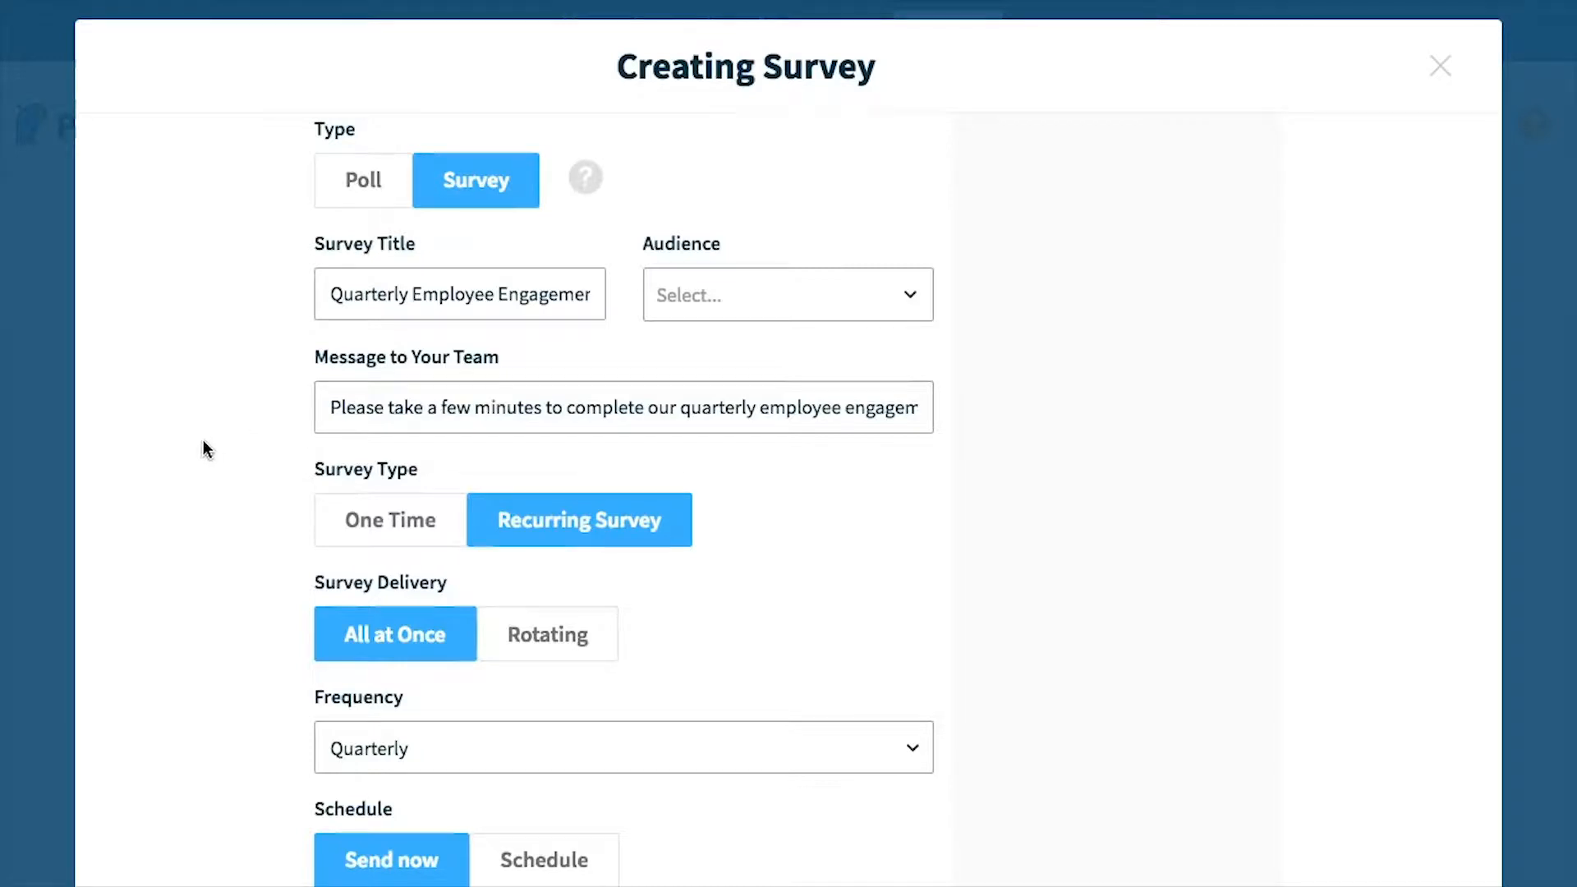
{"action": "mouse_move", "coordinate": [372, 338]}
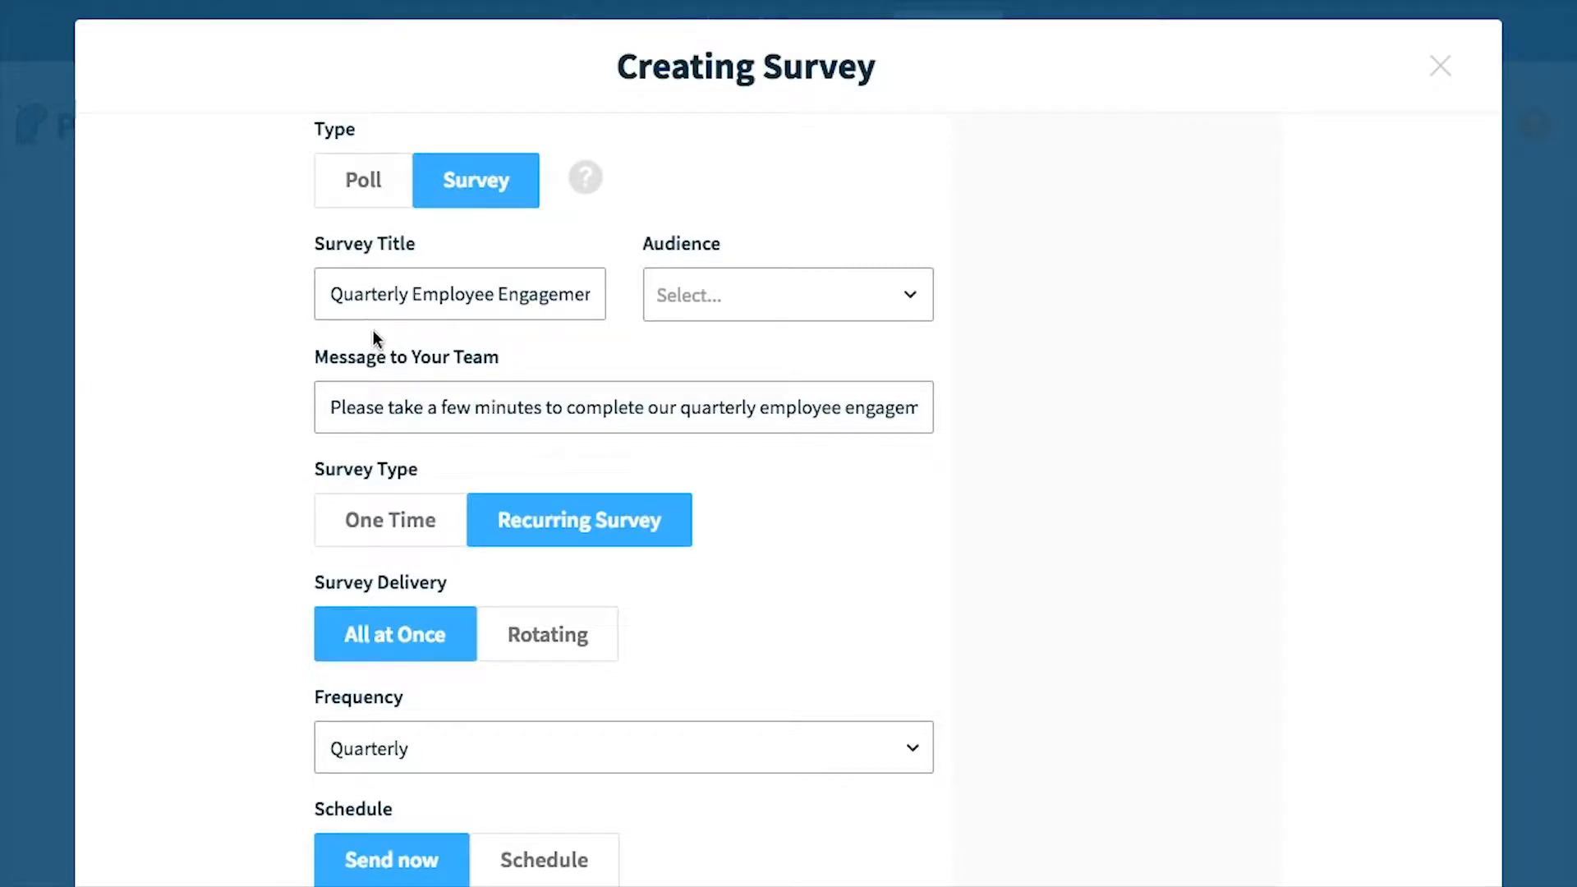
{"action": "left_click", "coordinate": [787, 294]}
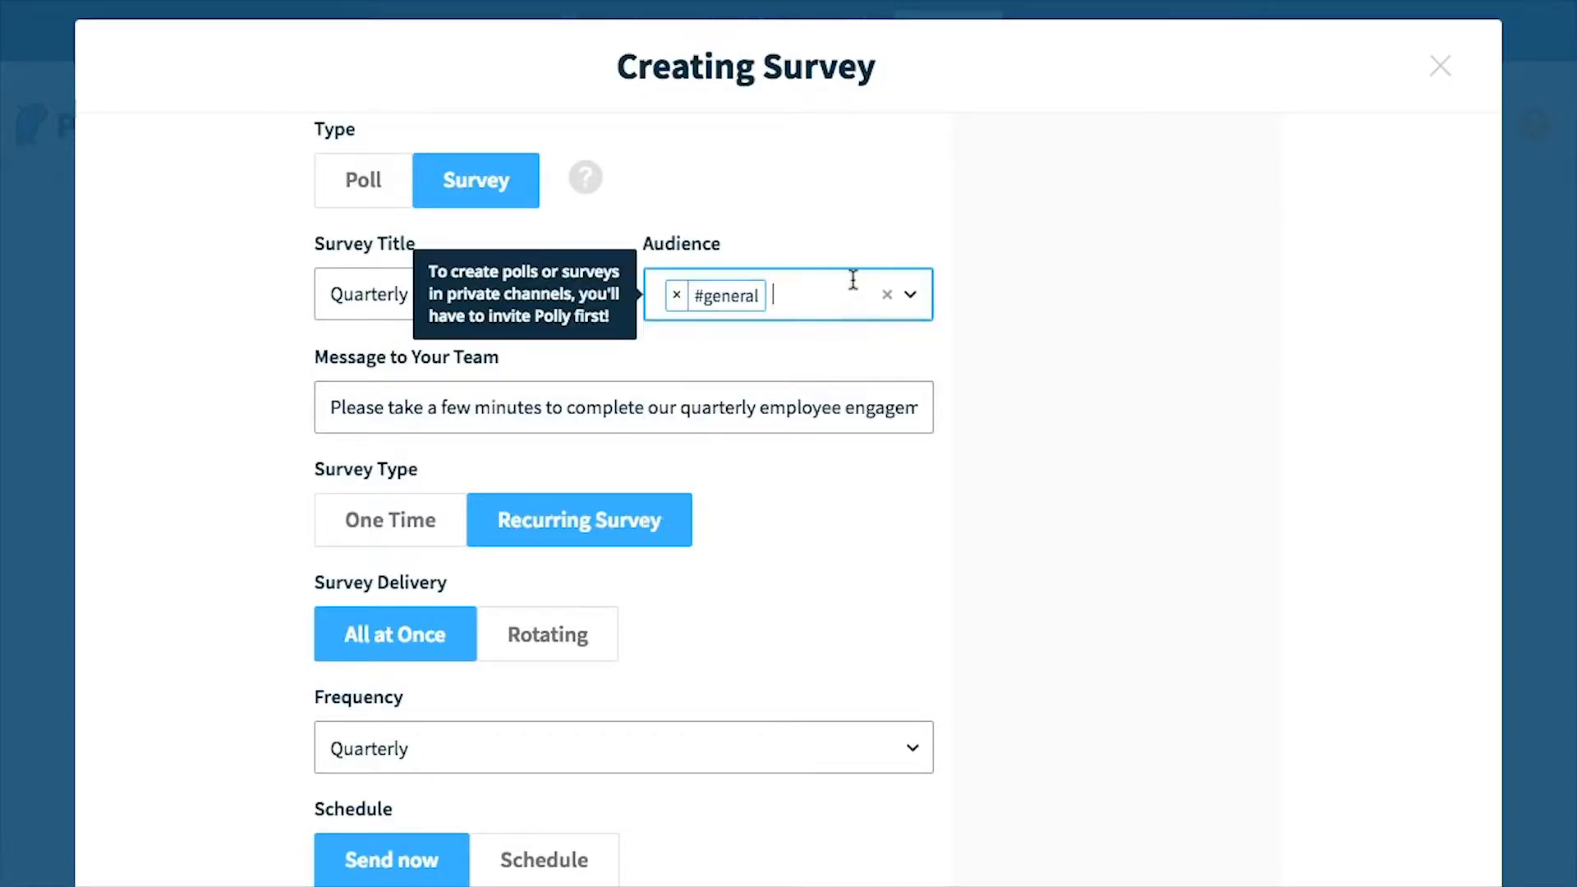
{"action": "type", "text": "#random"}
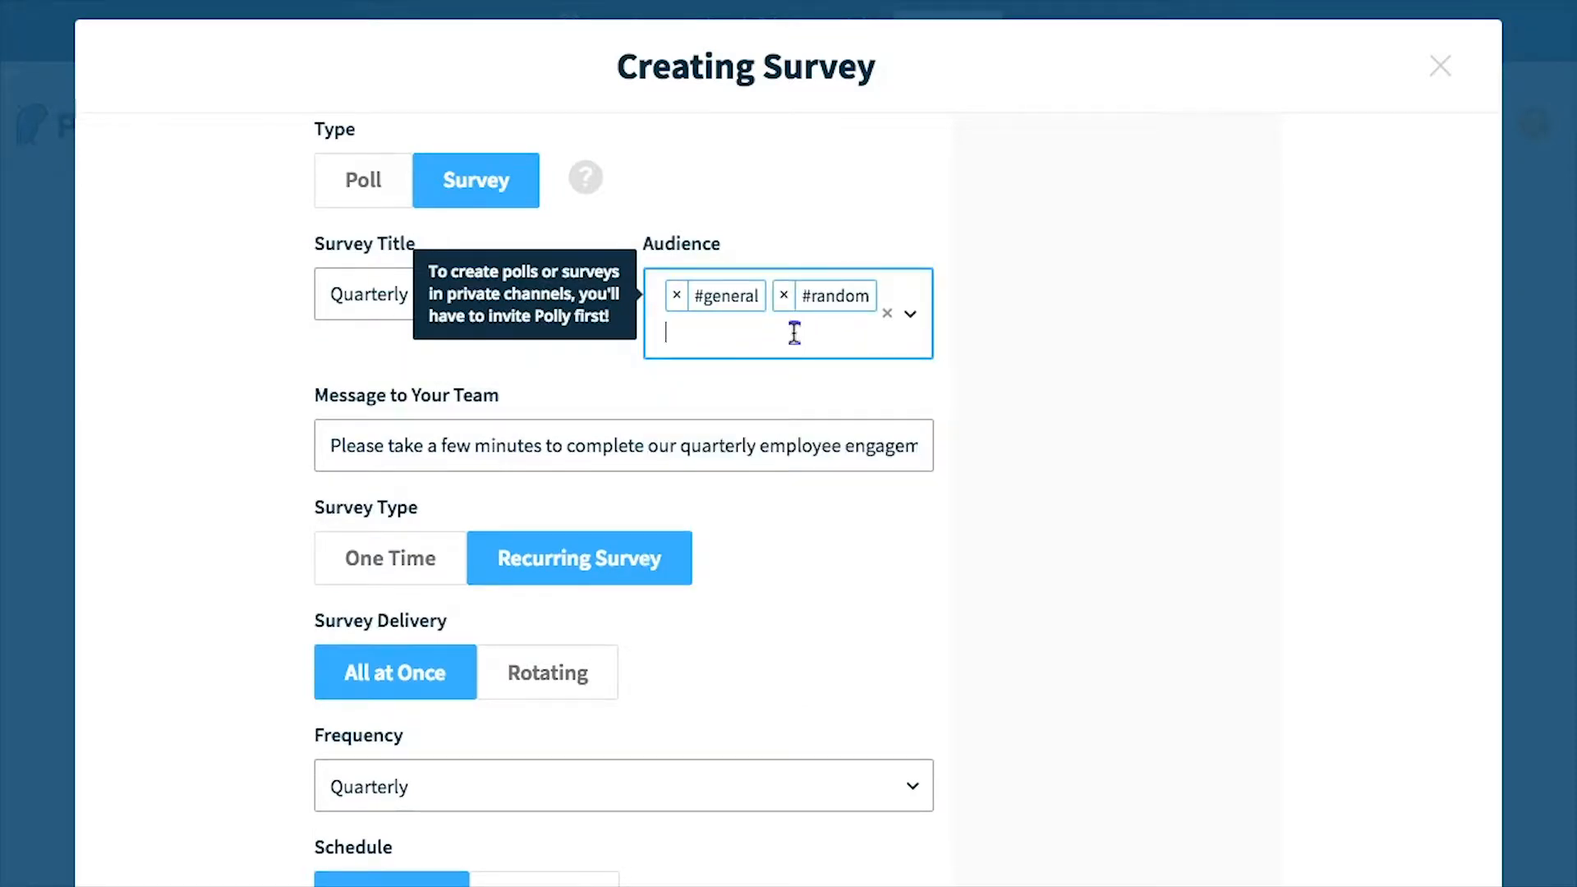
{"action": "type", "text": "#newchannels"}
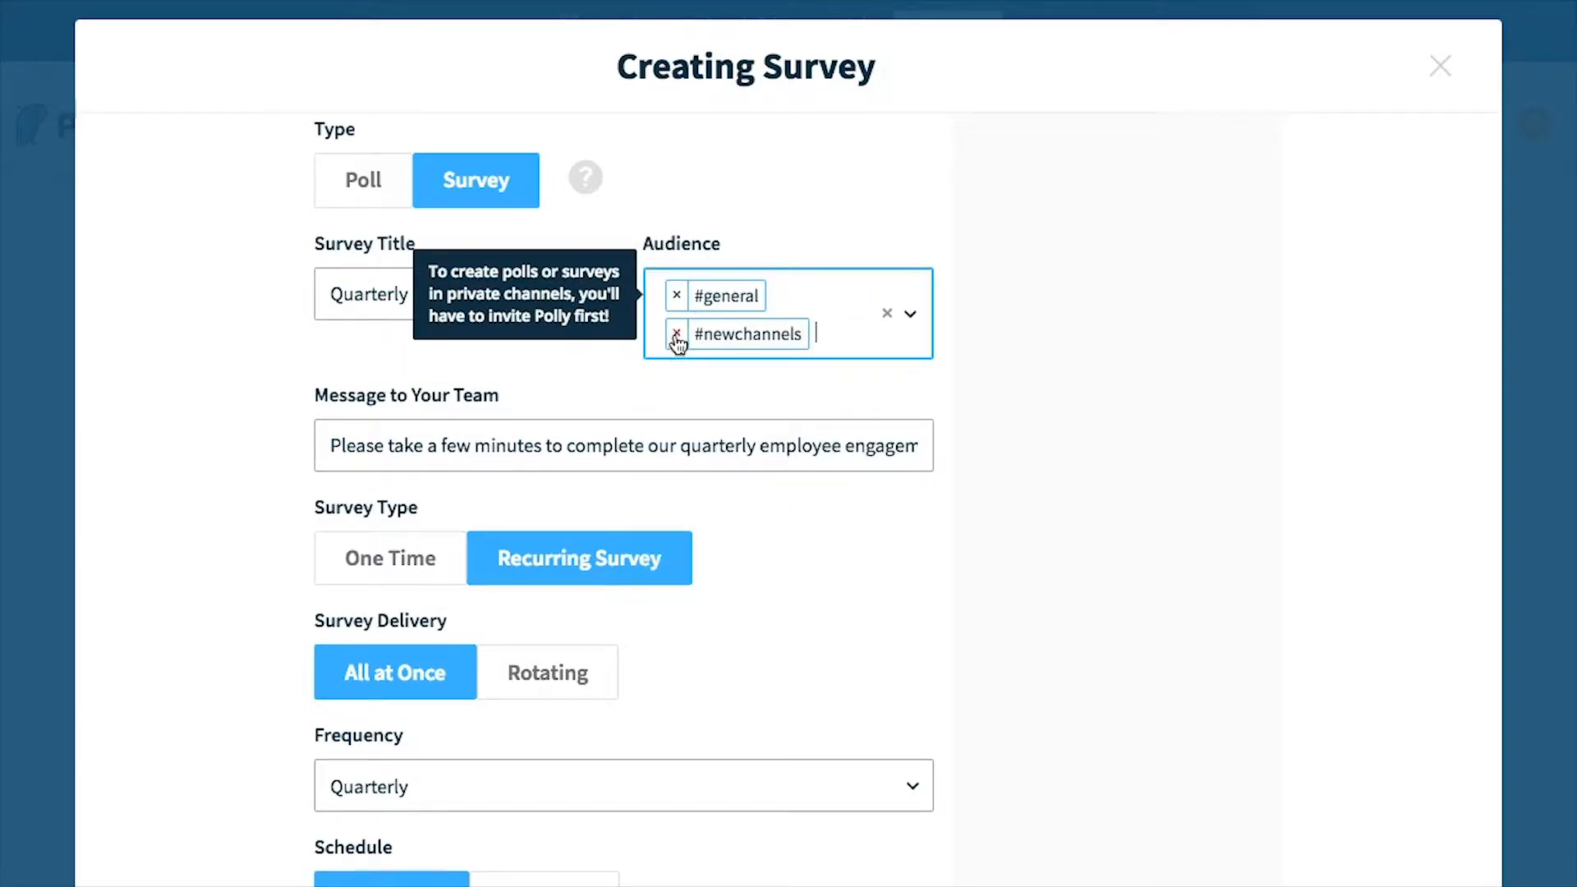
{"action": "left_click", "coordinate": [676, 334]}
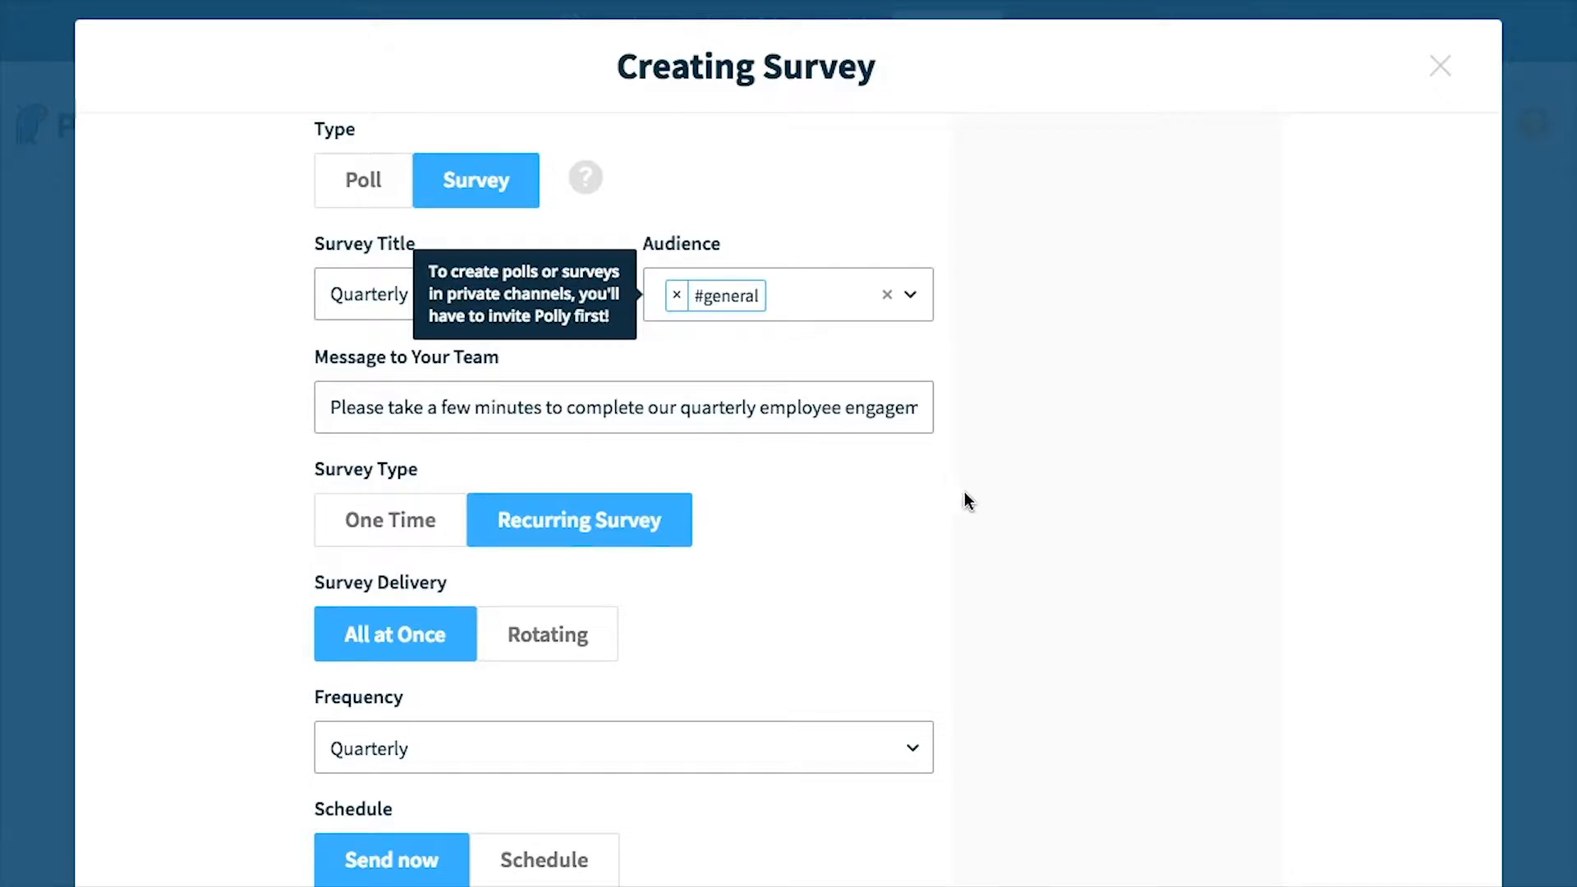
Schedule the survey for April 10, 2018 at 9:25 AM rather than sending now.
{"action": "scroll", "scroll_direction": "down", "scroll_amount": 3}
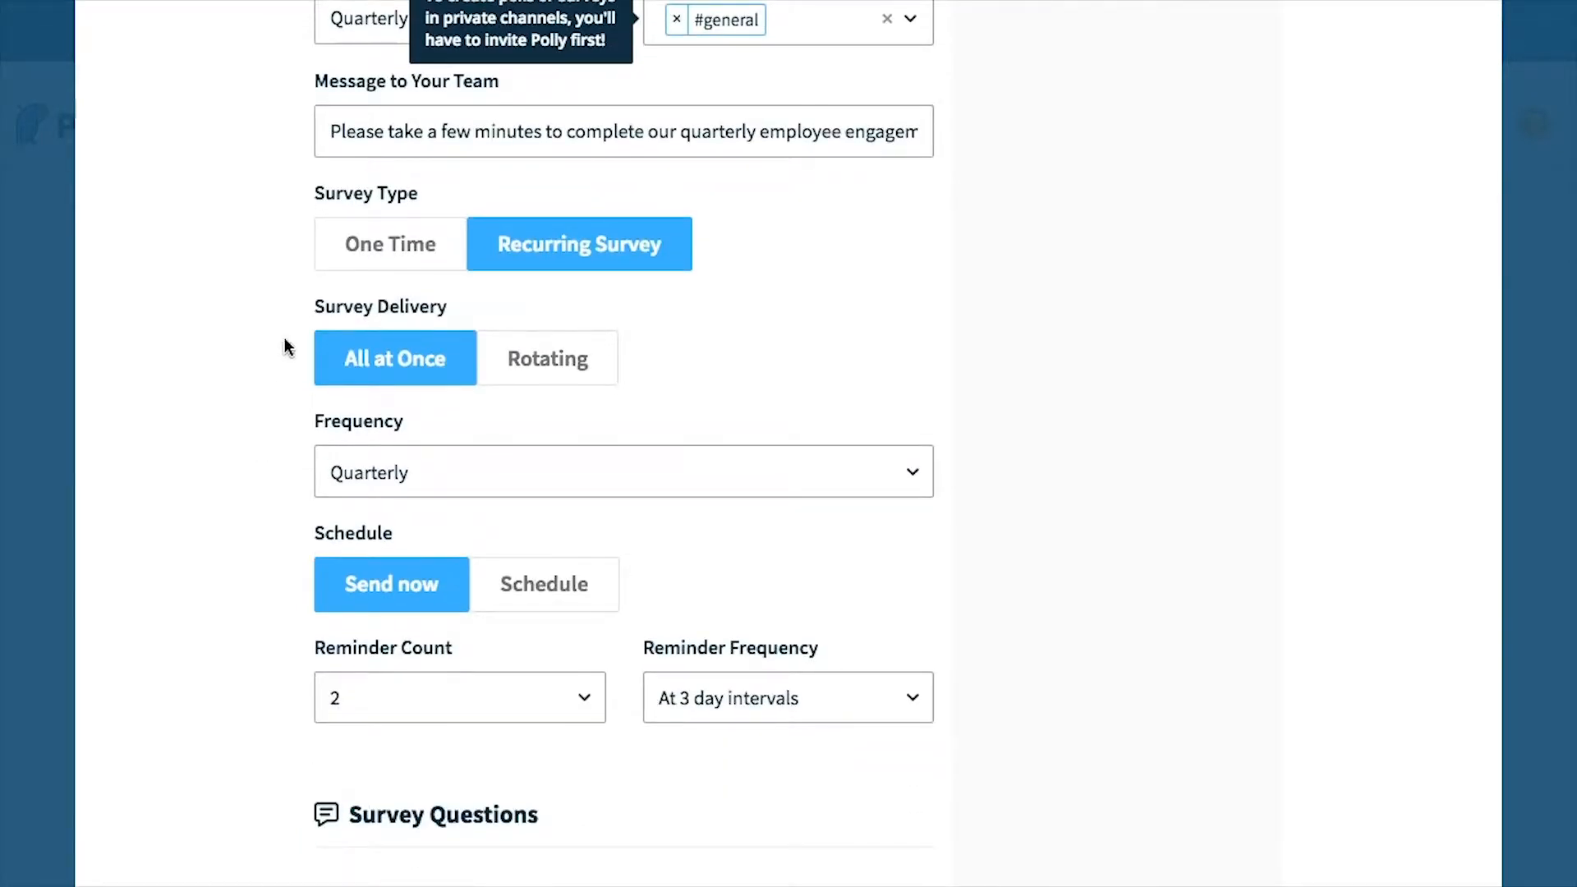
{"action": "left_click", "coordinate": [623, 132]}
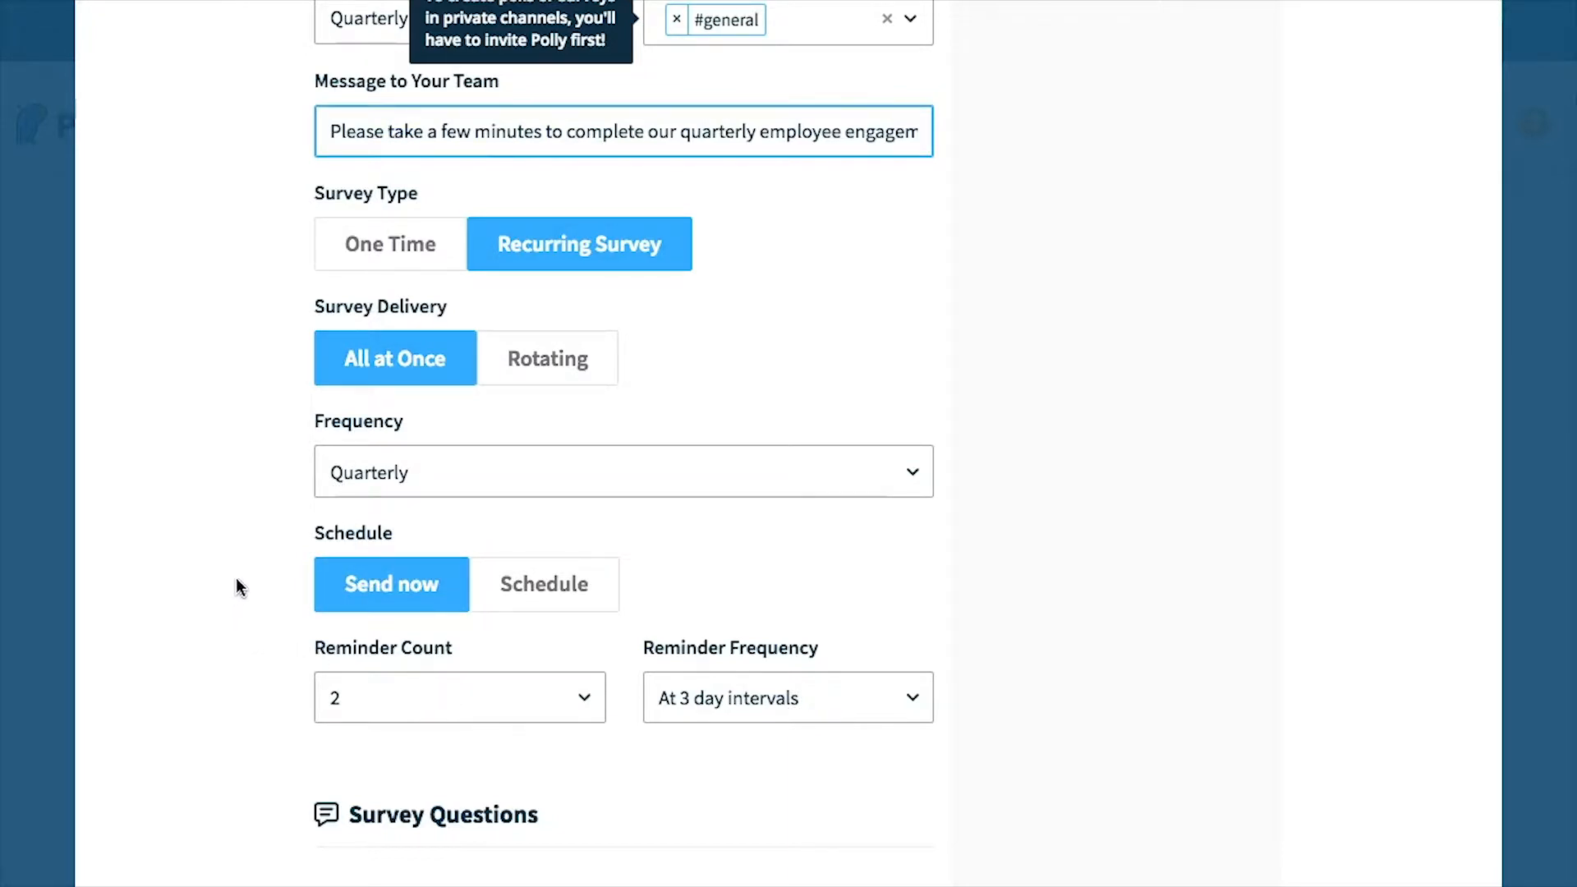
{"action": "mouse_move", "coordinate": [562, 557]}
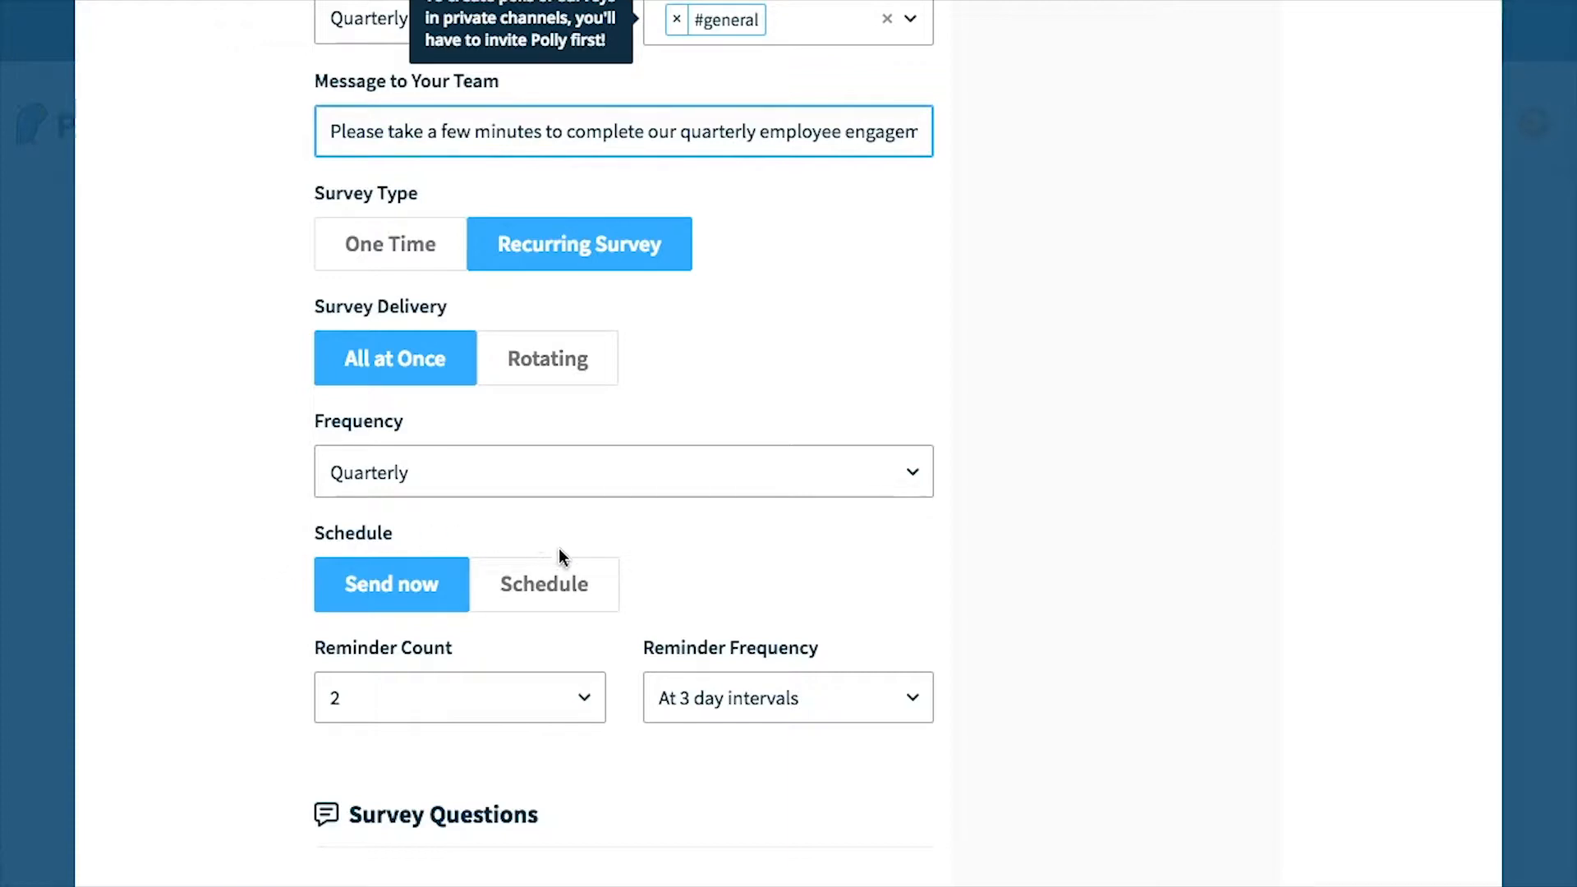
{"action": "left_click", "coordinate": [544, 585]}
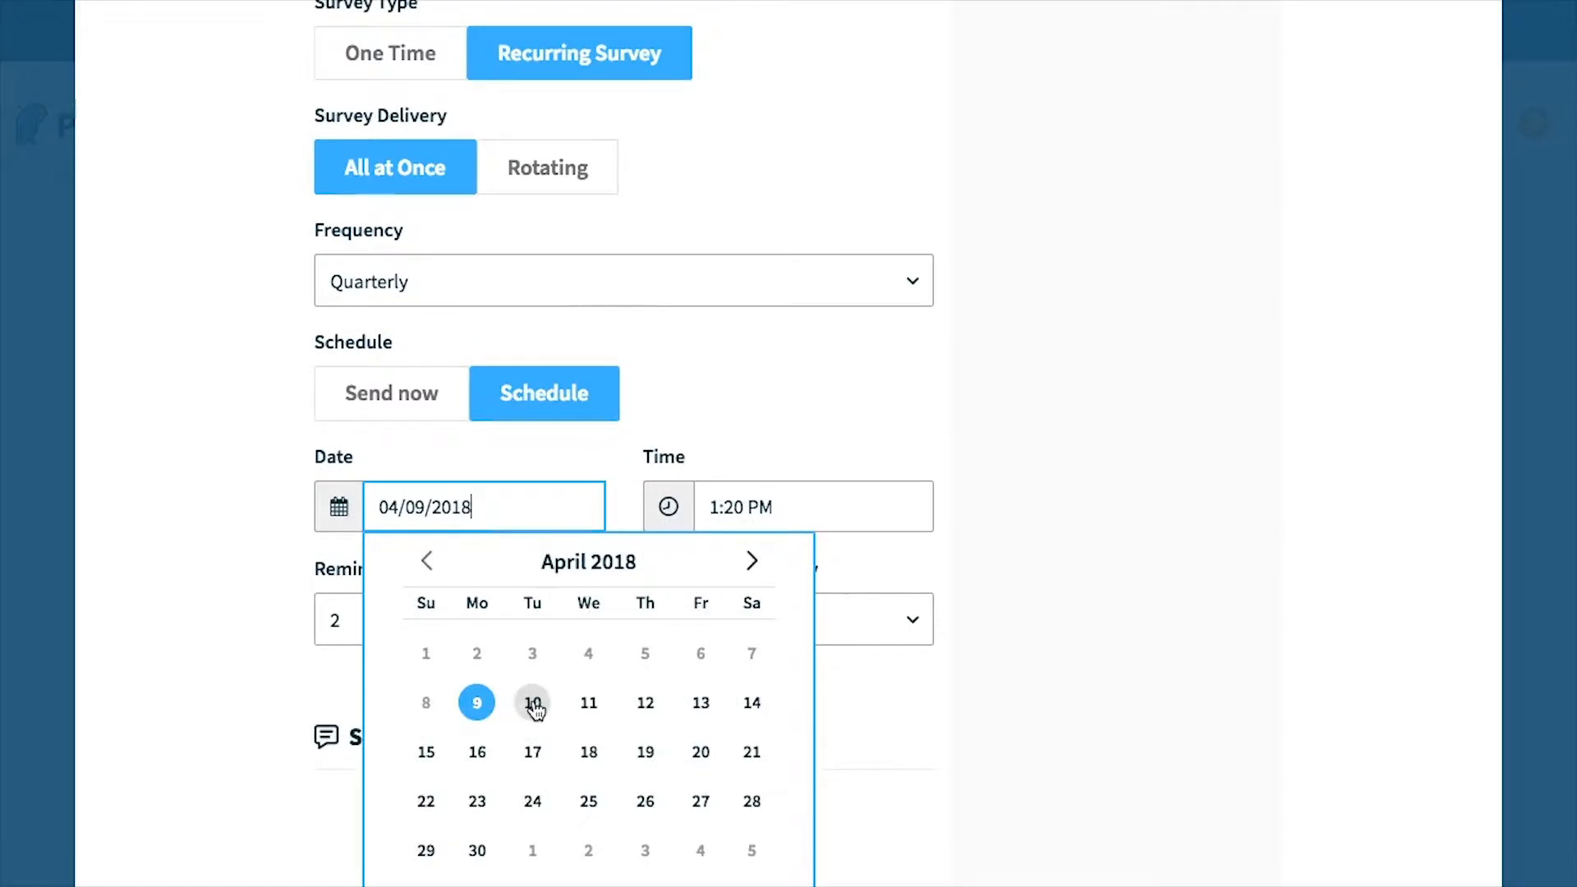
{"action": "left_click", "coordinate": [531, 702]}
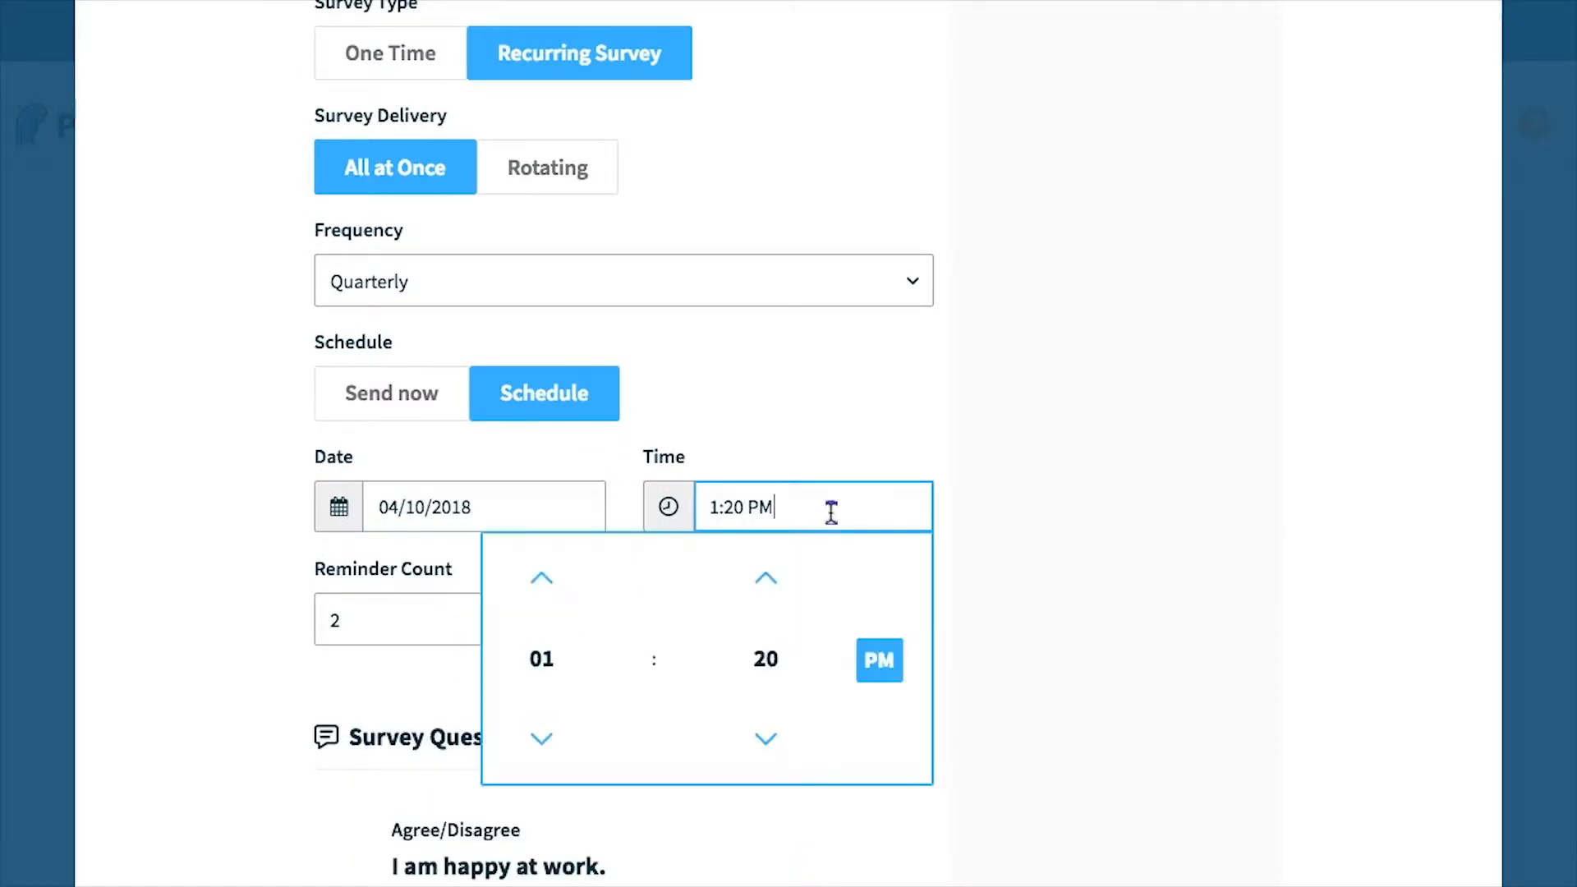
{"action": "left_click", "coordinate": [764, 578]}
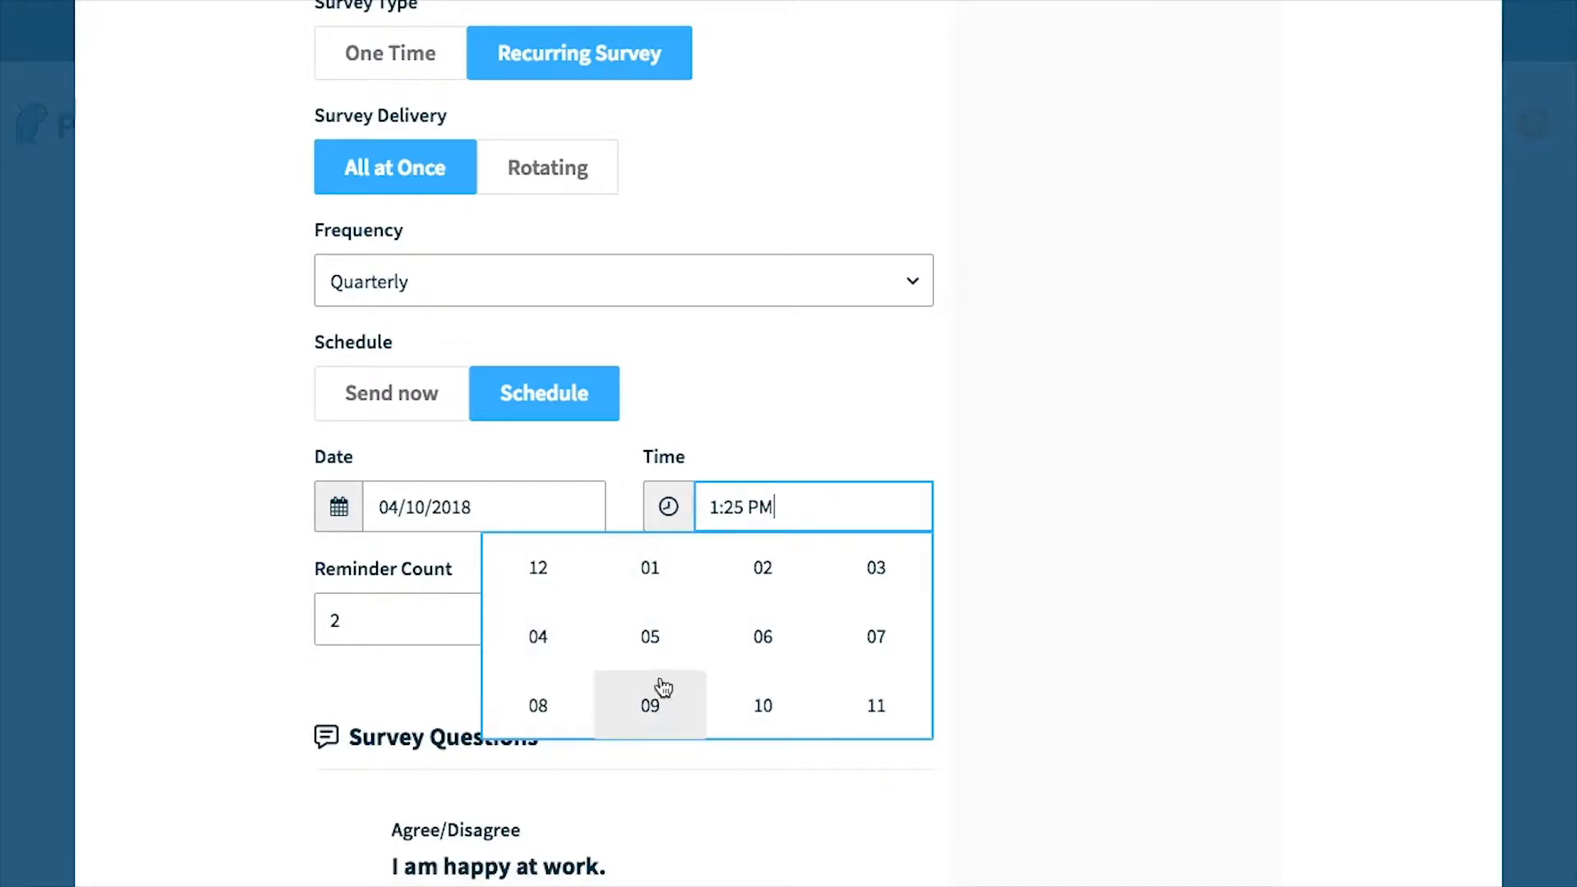
{"action": "left_click", "coordinate": [651, 705]}
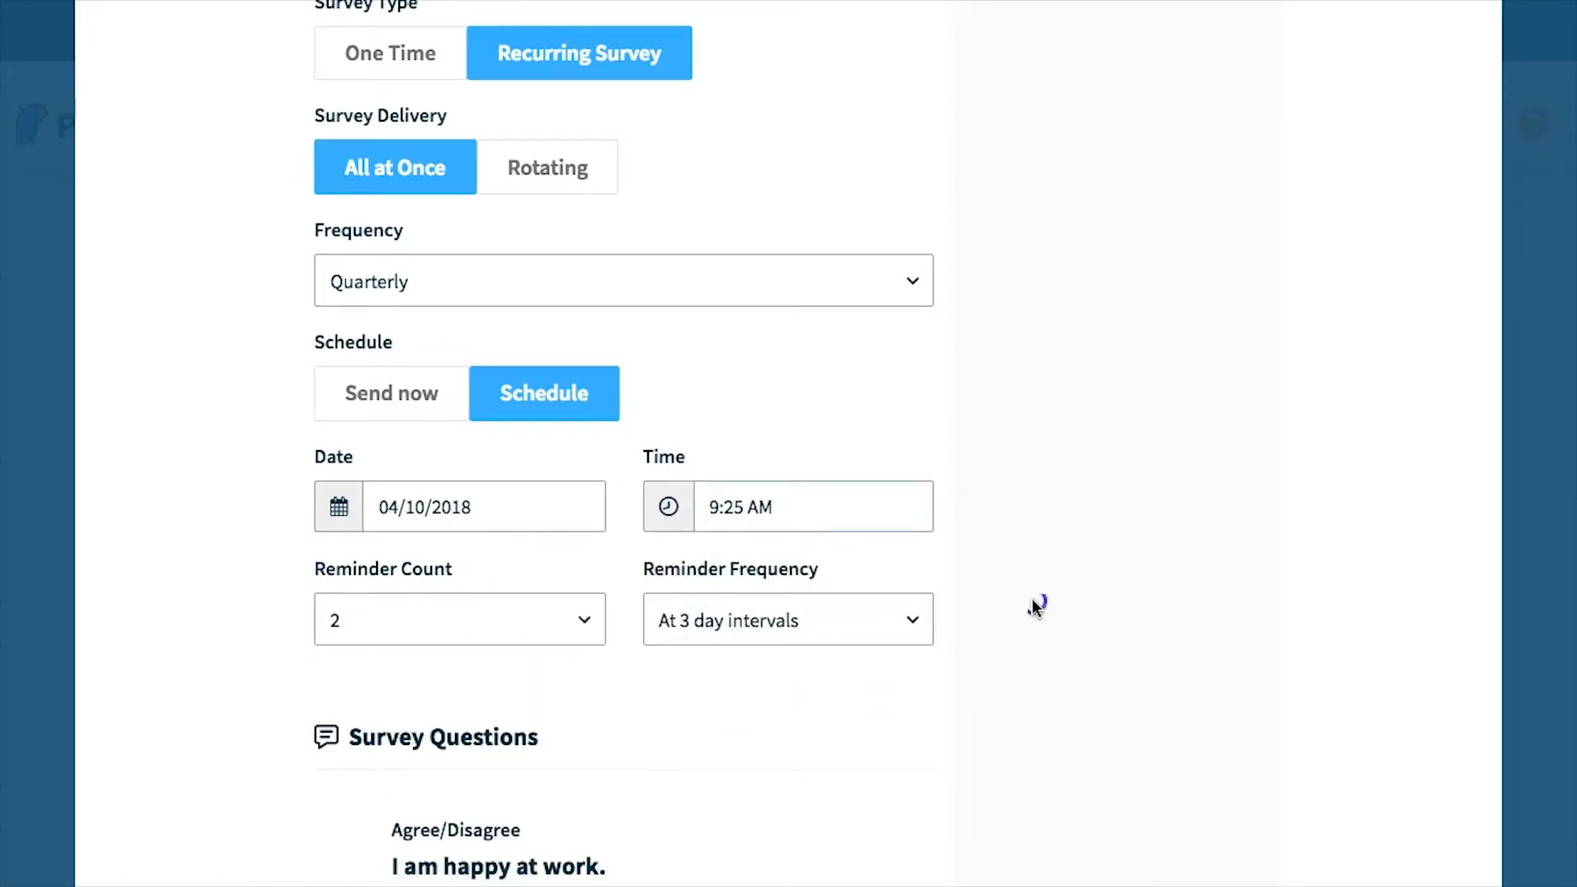
{"action": "scroll", "scroll_direction": "down", "scroll_amount": 3}
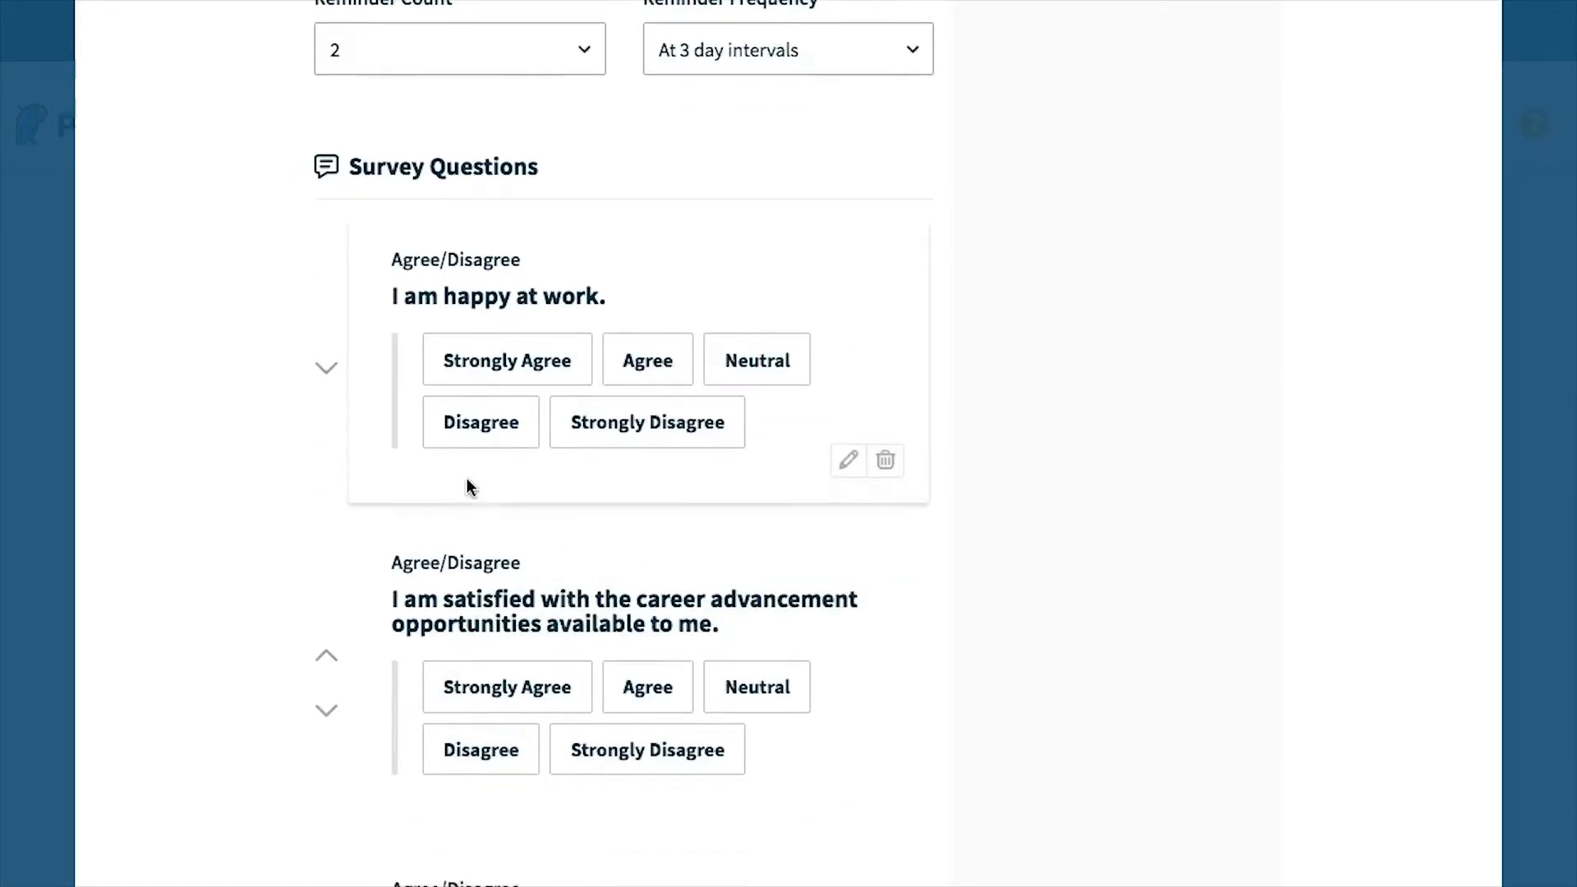
{"action": "scroll", "scroll_direction": "down", "scroll_amount": 3}
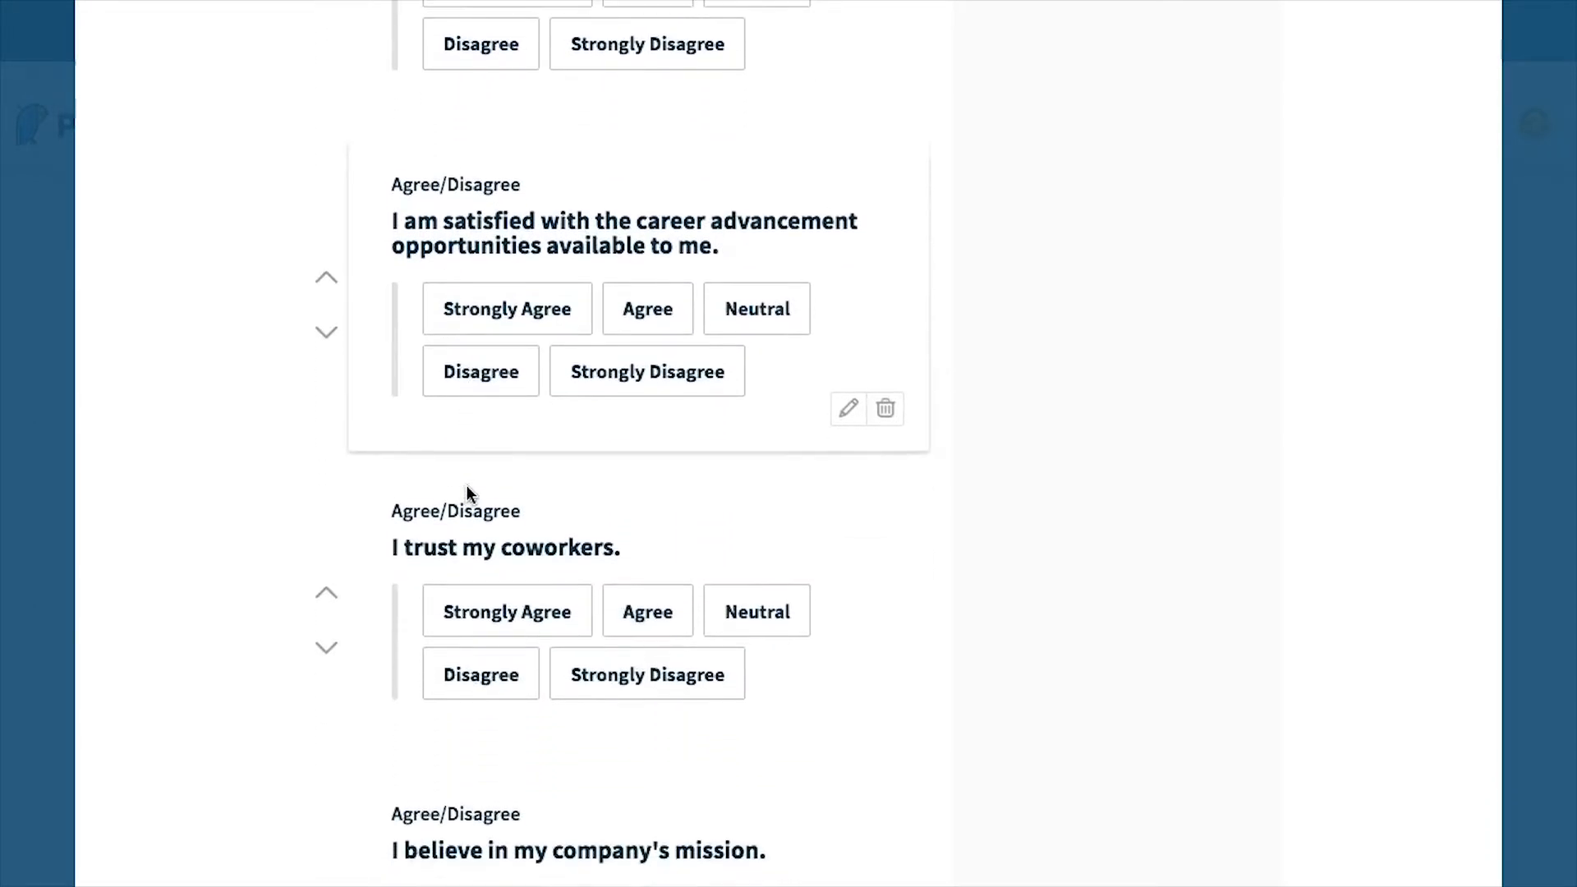
{"action": "scroll", "scroll_direction": "down", "scroll_amount": 3}
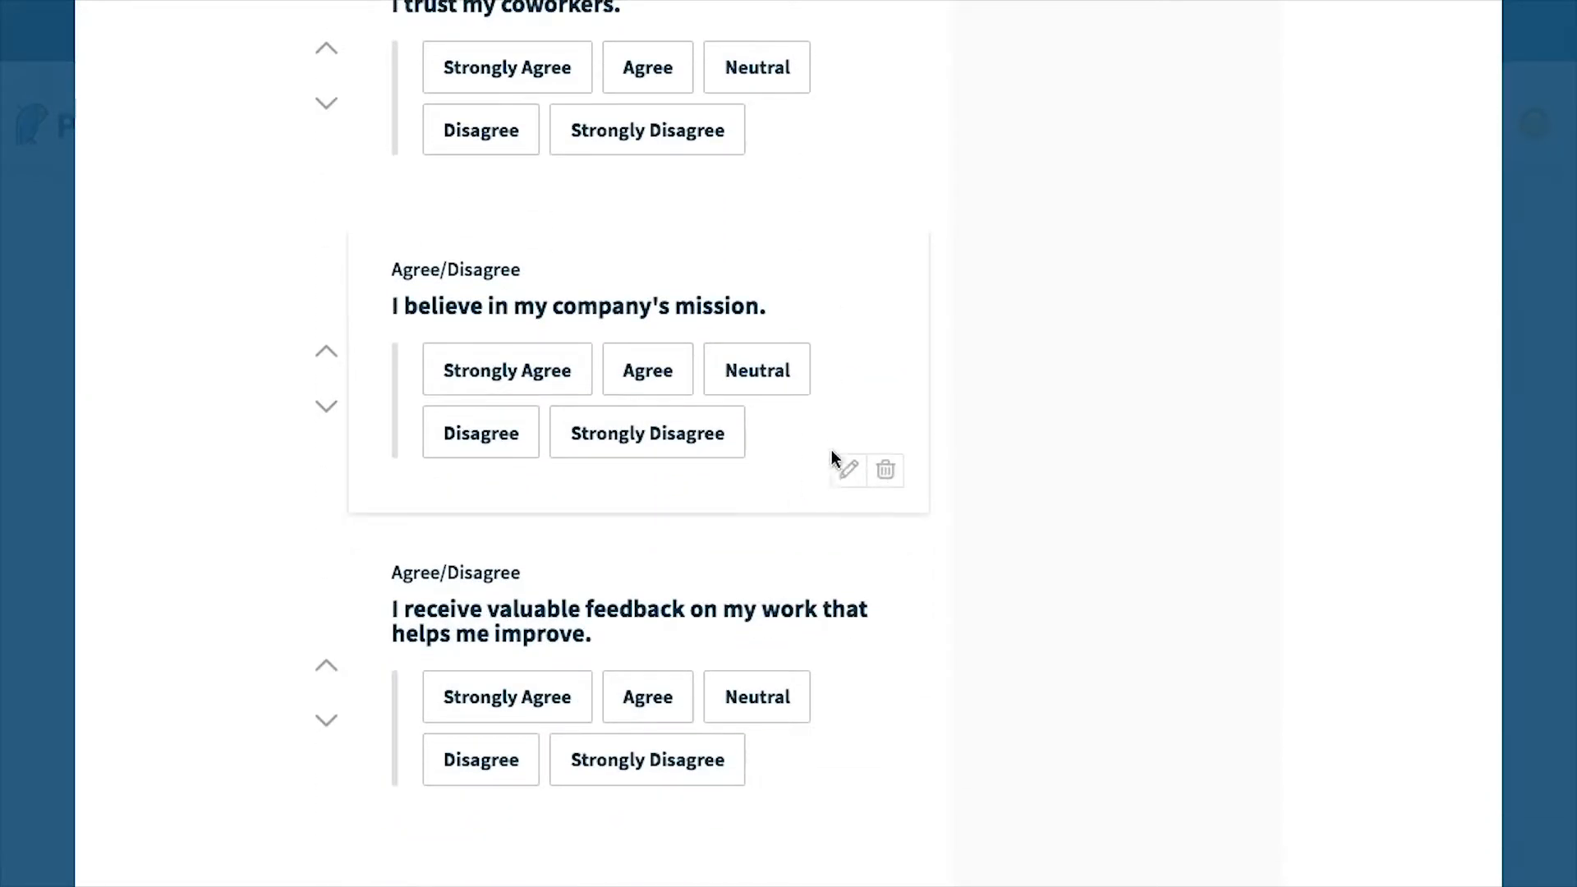
{"action": "left_click", "coordinate": [845, 470]}
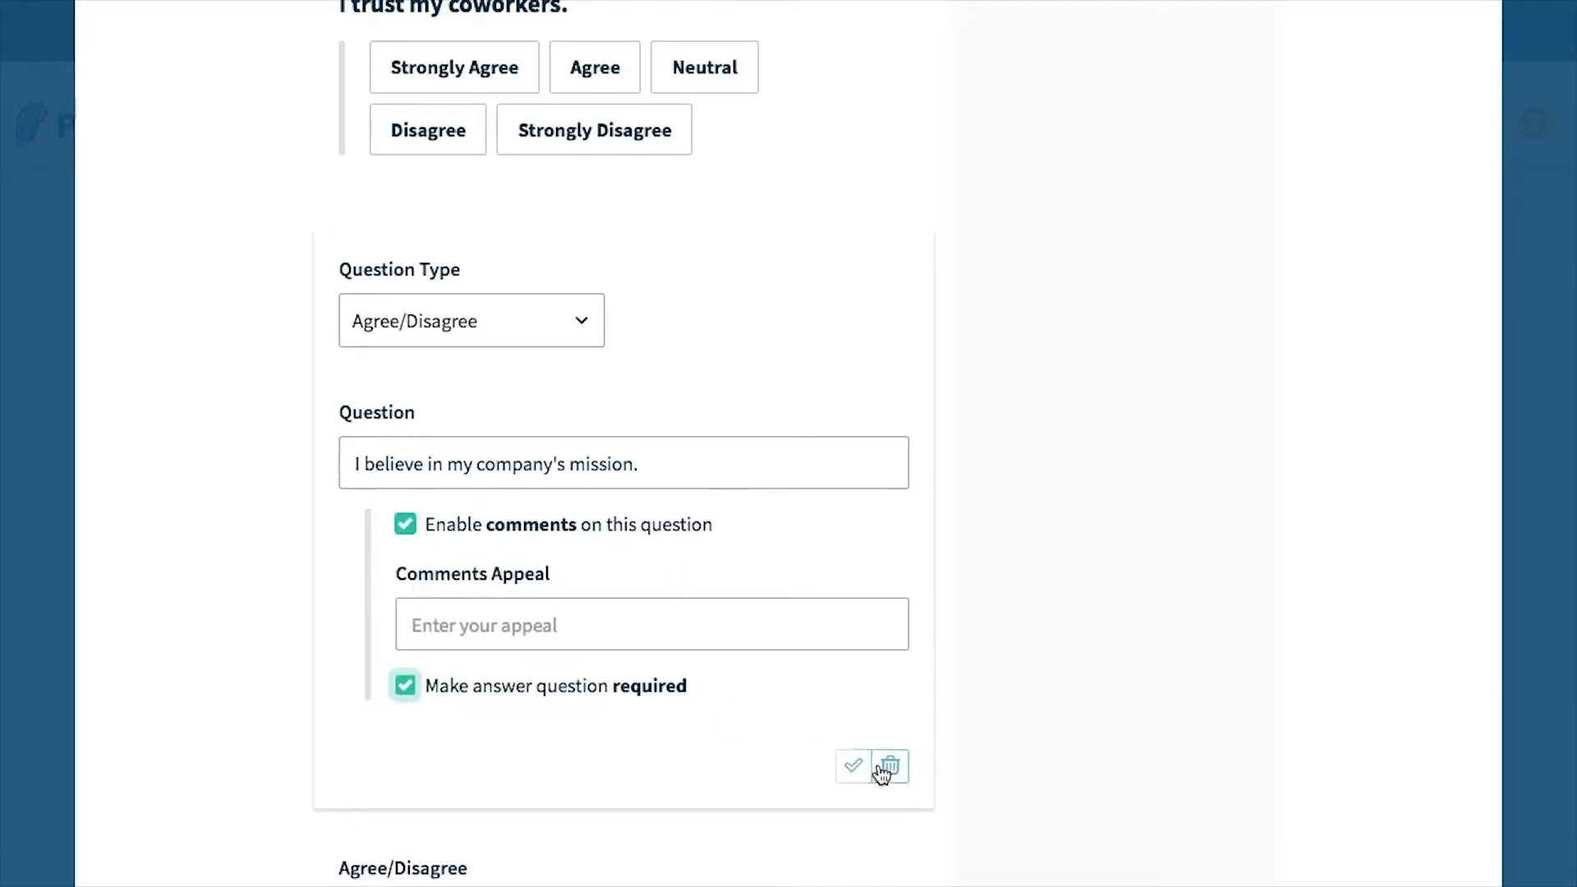
{"action": "left_click", "coordinate": [889, 767]}
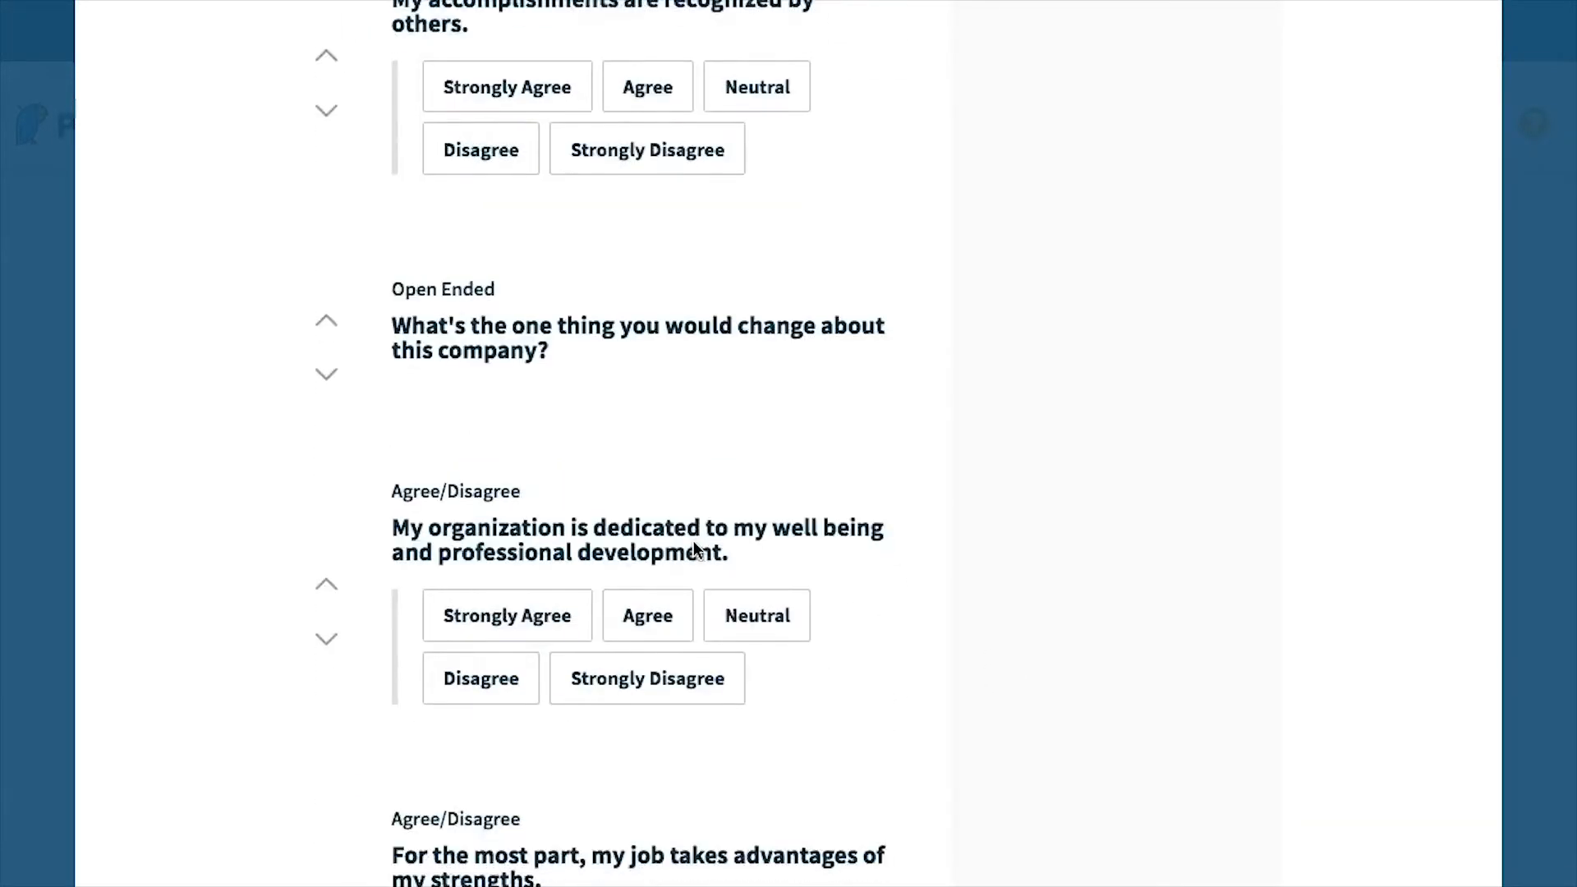
{"action": "scroll", "scroll_direction": "down", "scroll_amount": 3}
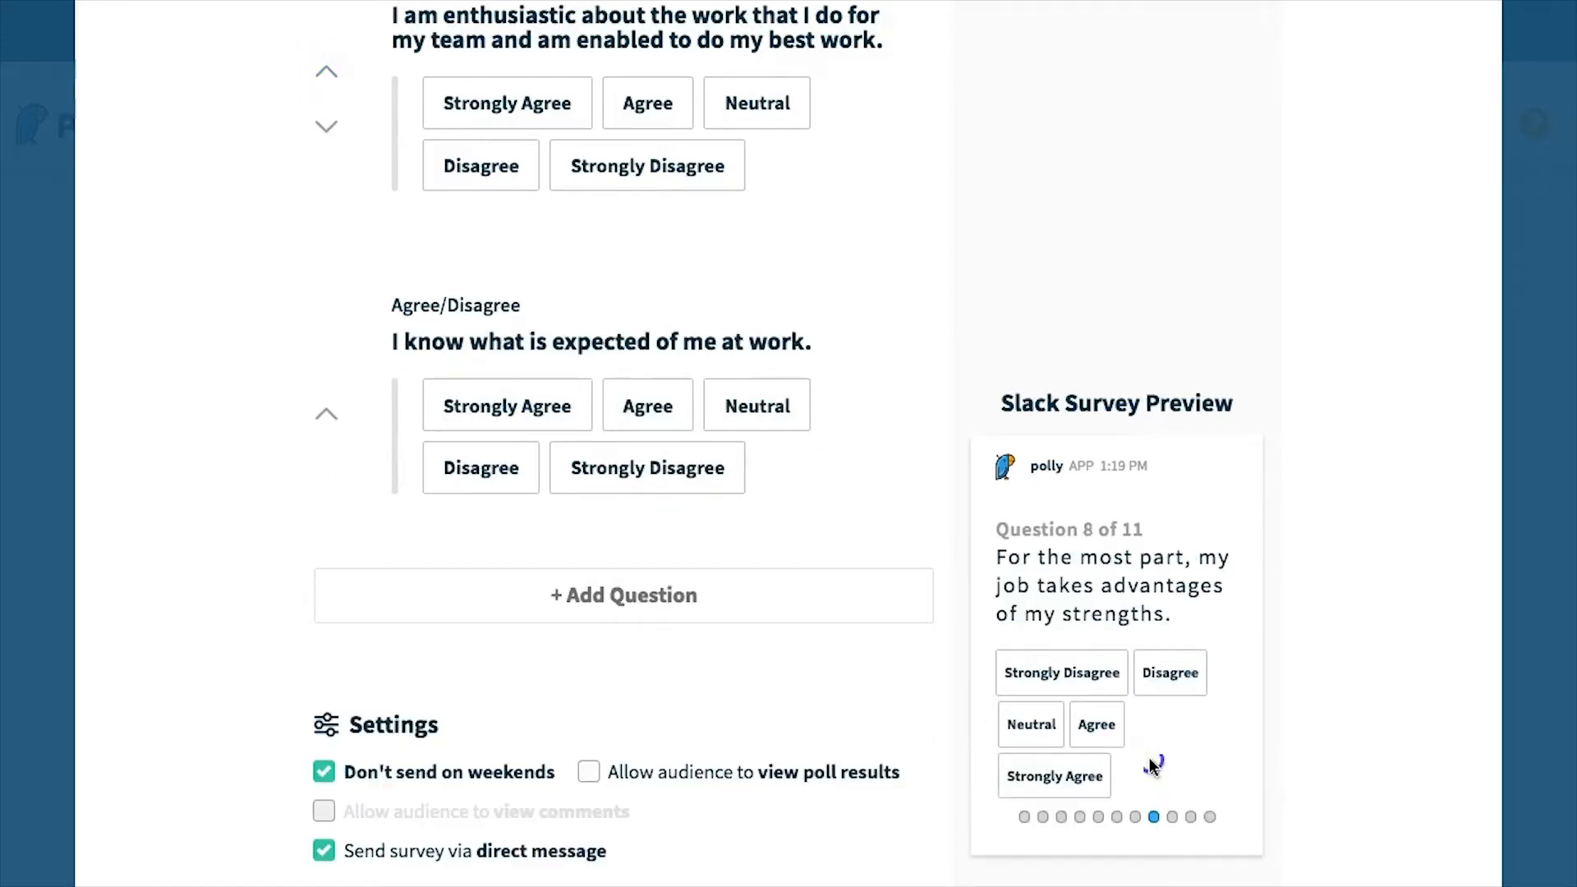
Set Audience Responses to Confidential instead of Anonymous.
{"action": "scroll", "scroll_direction": "down", "scroll_amount": 3}
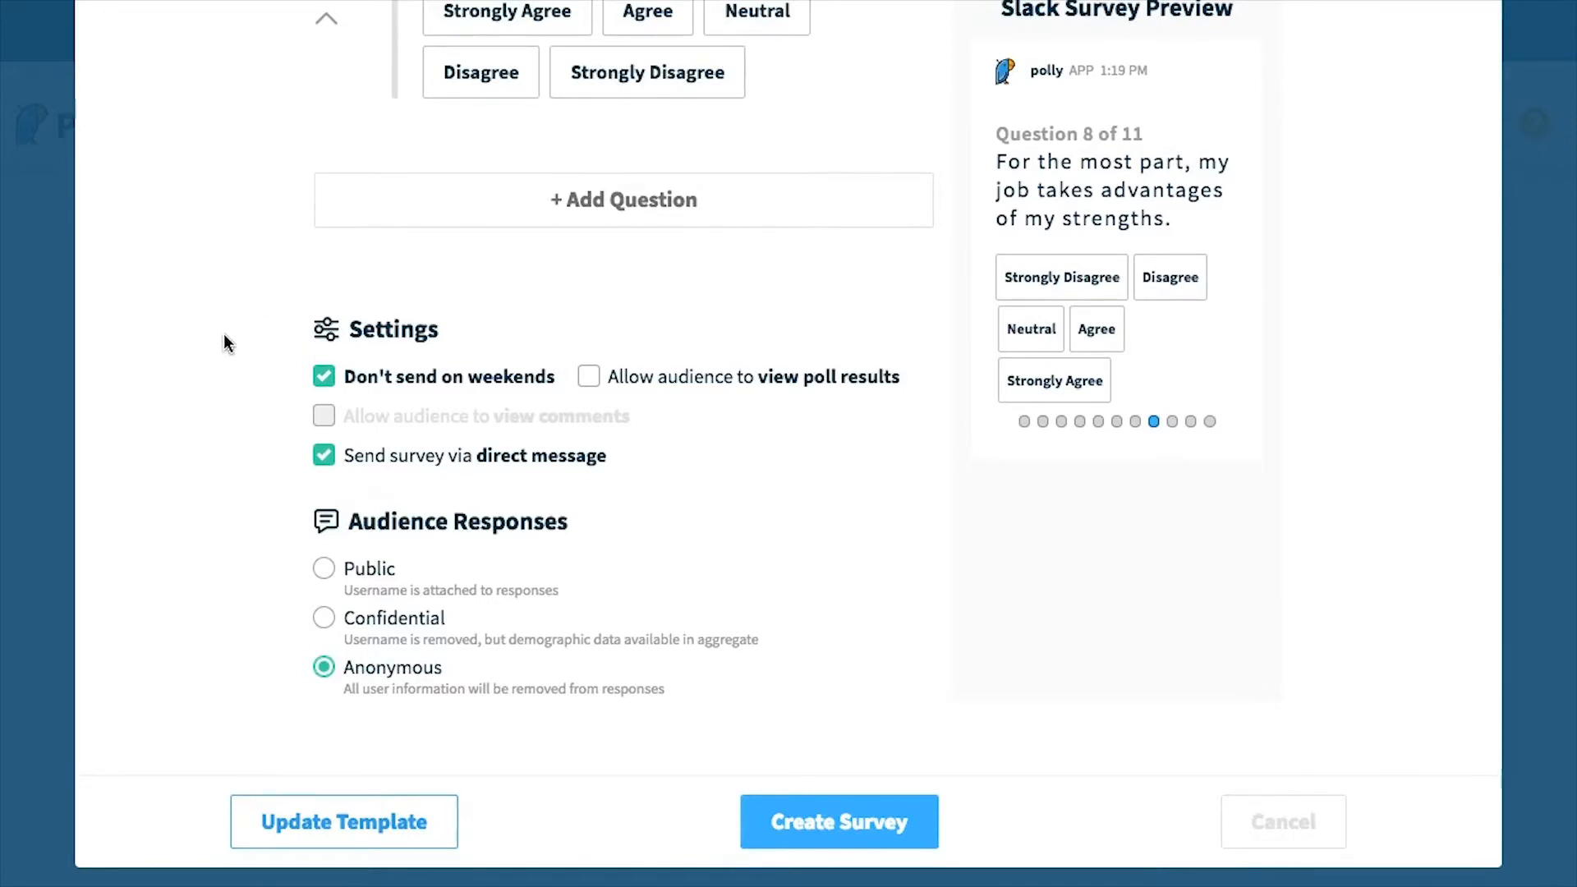
{"action": "mouse_move", "coordinate": [452, 339]}
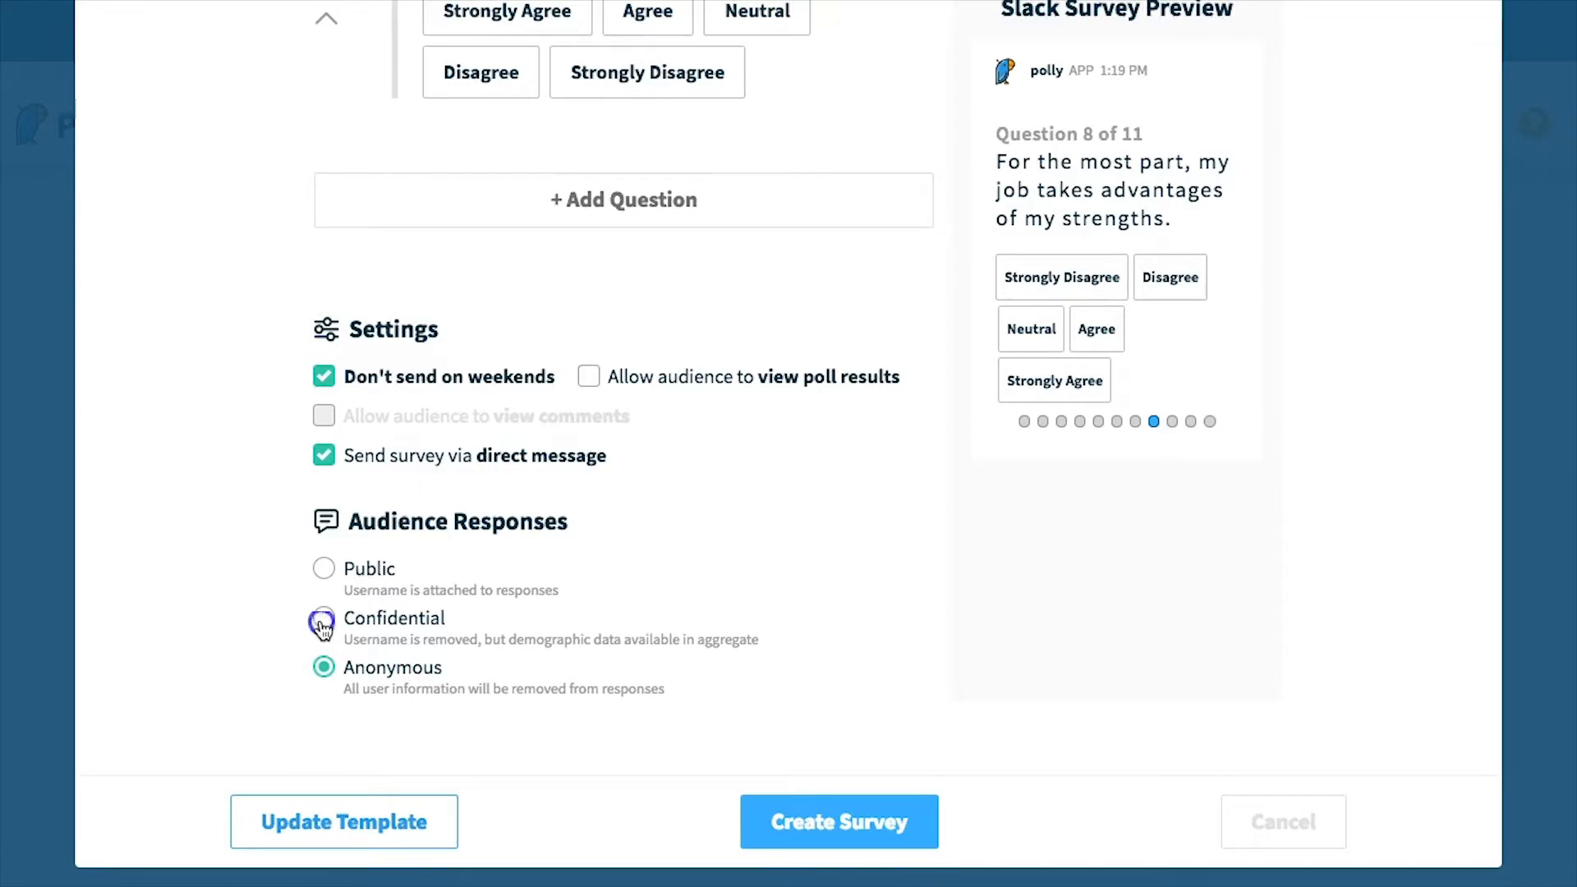
{"action": "left_click", "coordinate": [324, 622]}
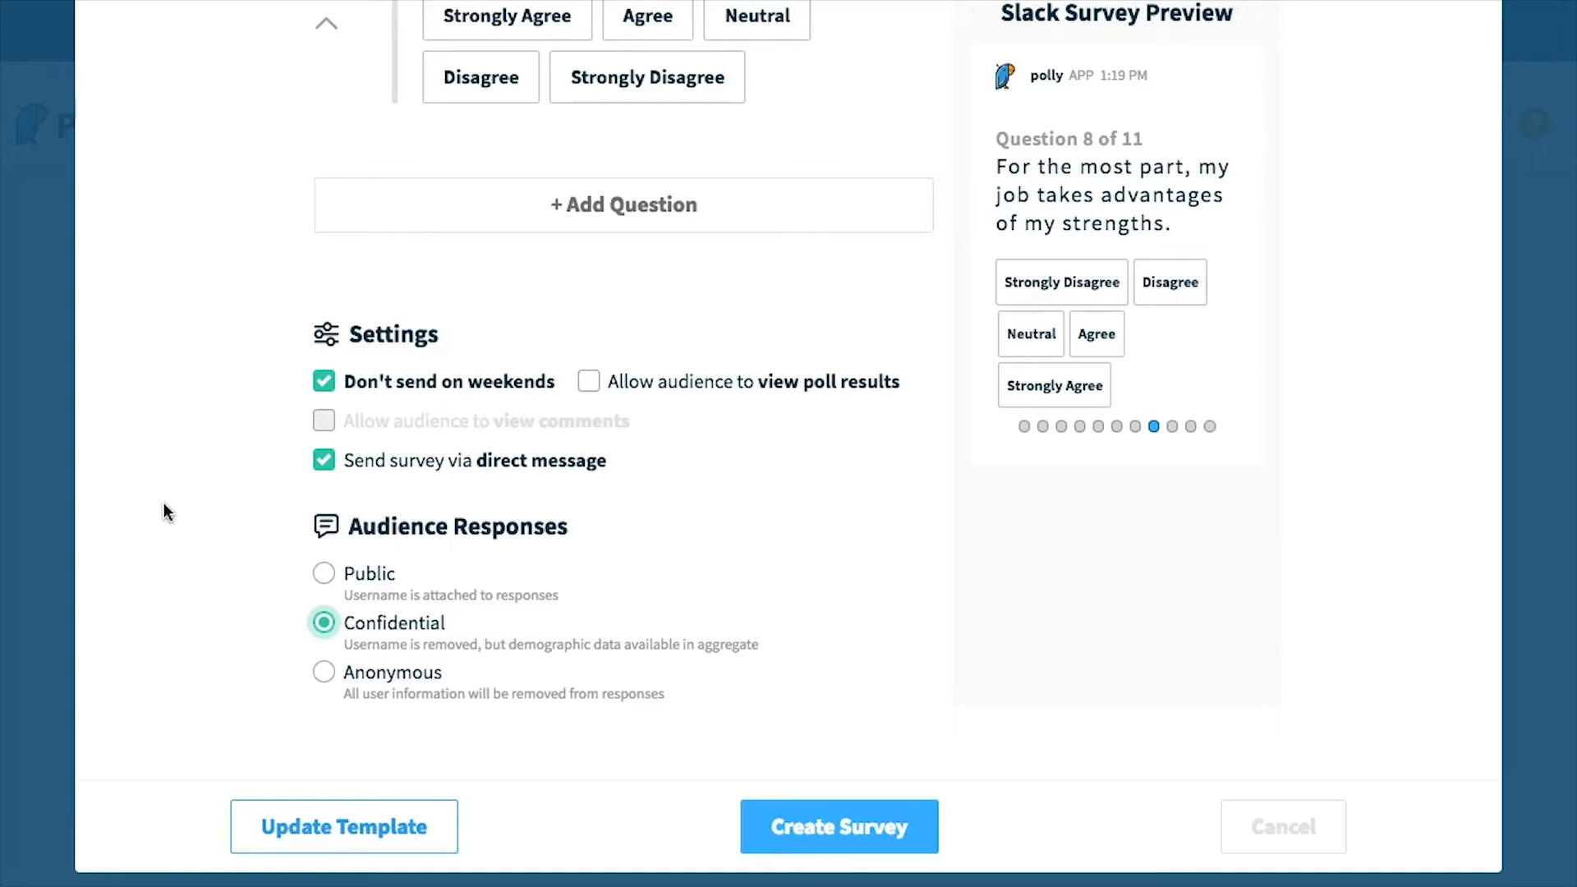
{"action": "scroll", "scroll_direction": "down", "scroll_amount": 3}
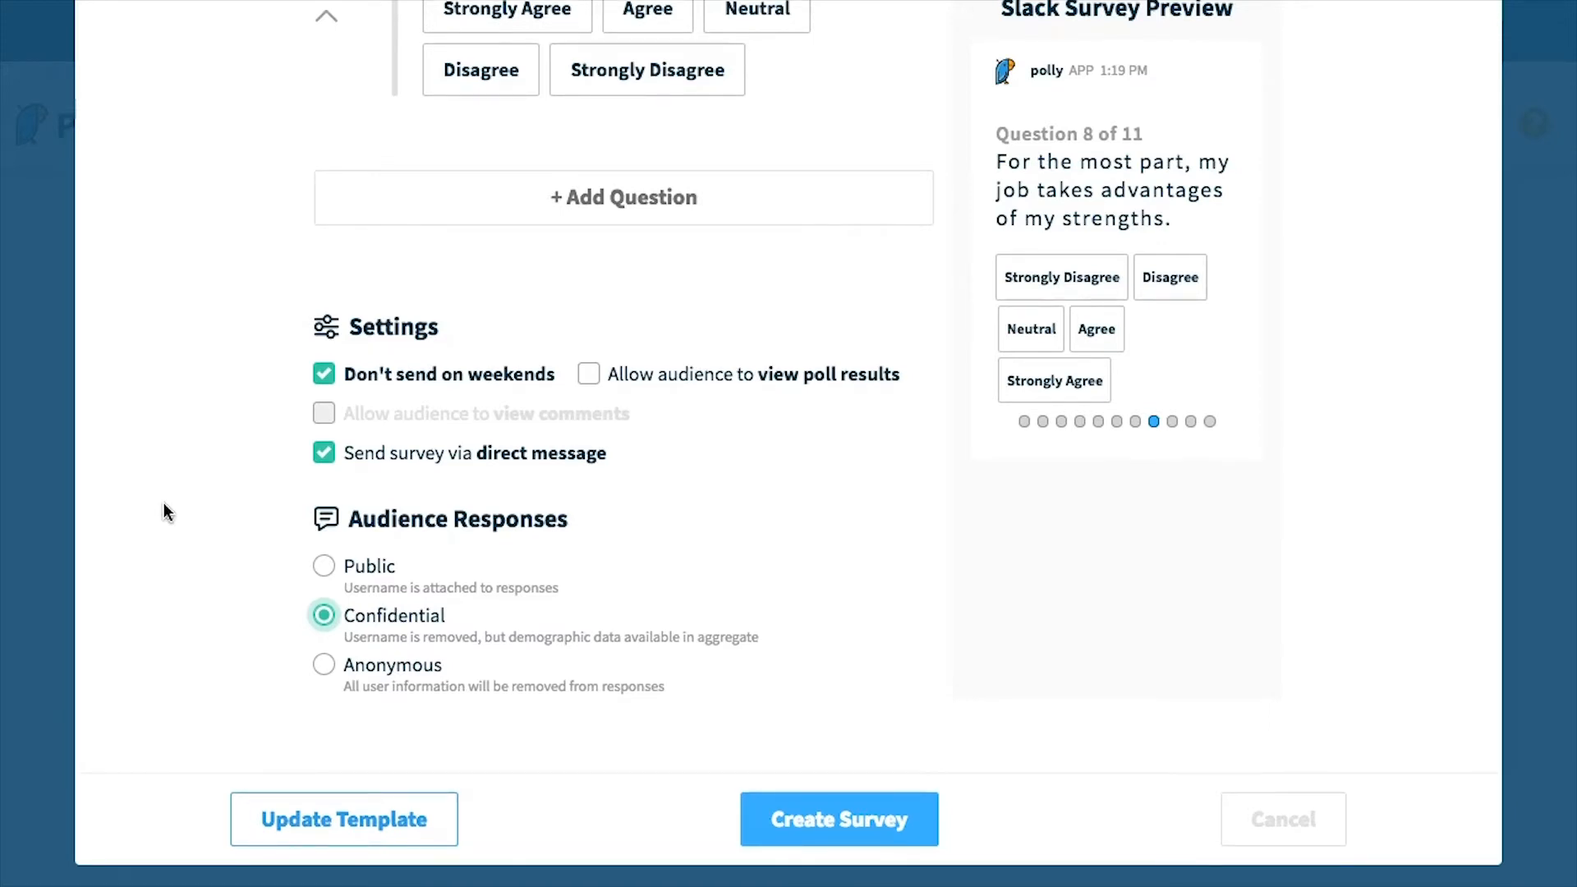
{"action": "double_click", "coordinate": [373, 637]}
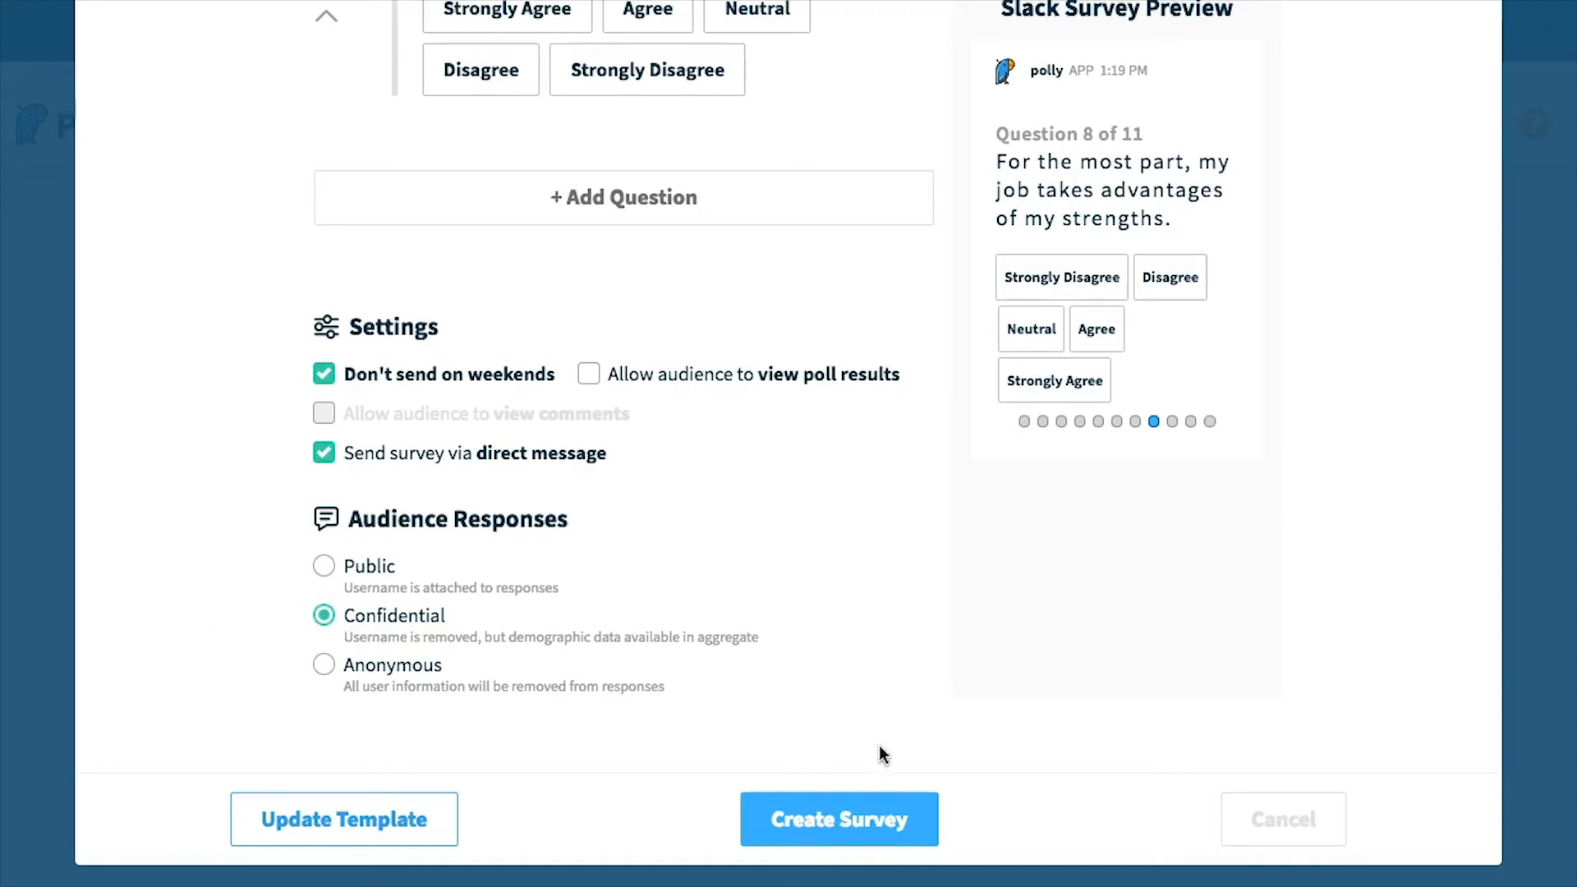
Create the survey and view Quarterly Employee Engagement Survey (3) on the dashboard feed for #general.
{"action": "left_click", "coordinate": [838, 818]}
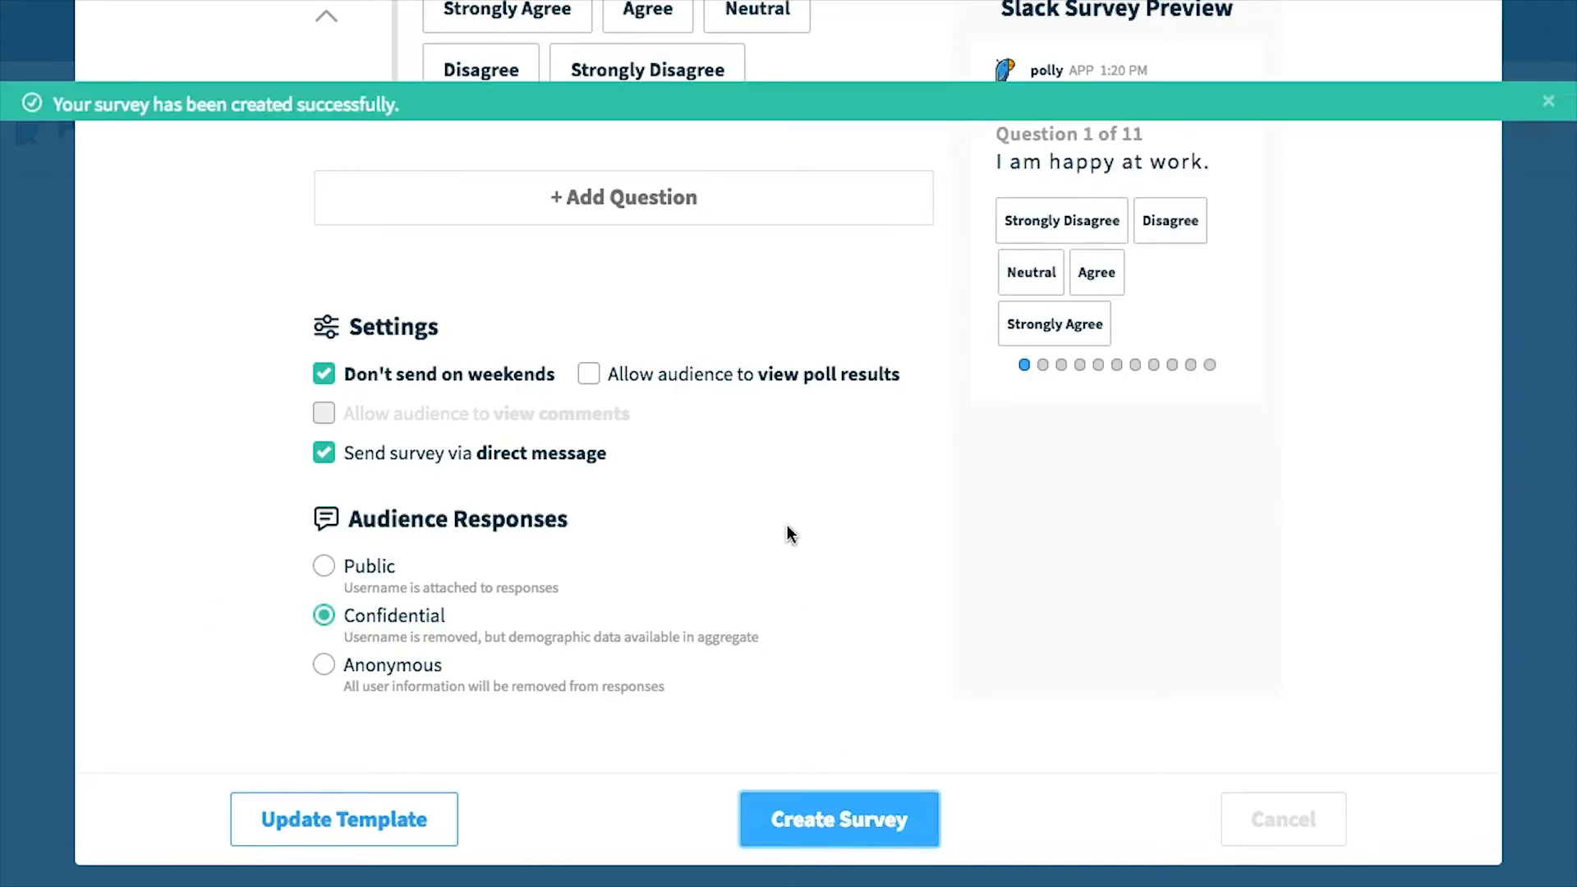
{"action": "left_click", "coordinate": [840, 818]}
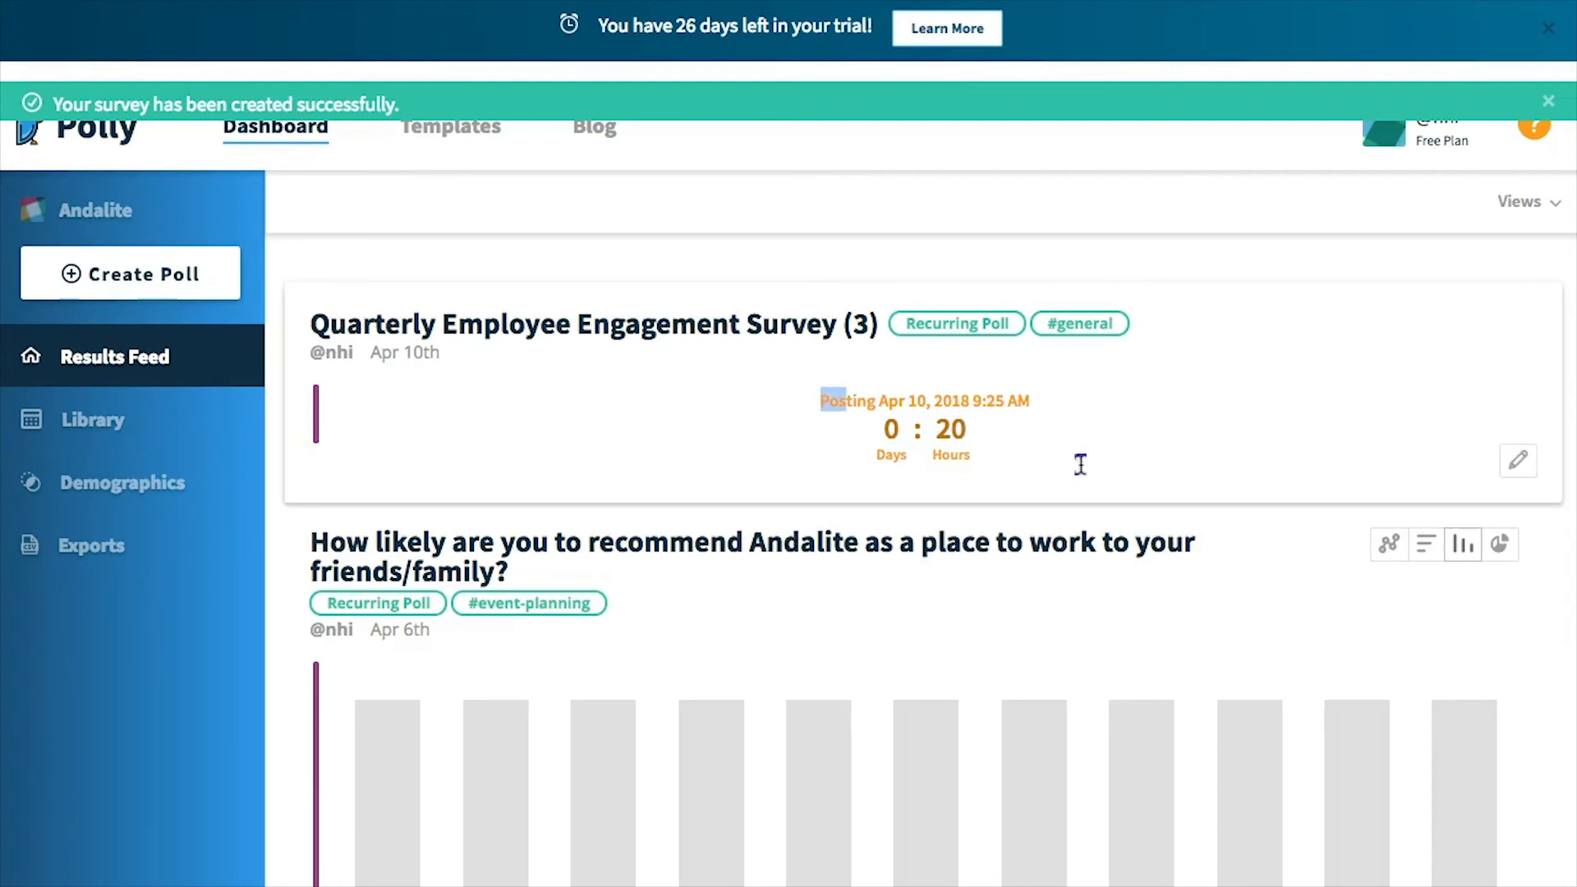
{"action": "left_click", "coordinate": [1548, 100]}
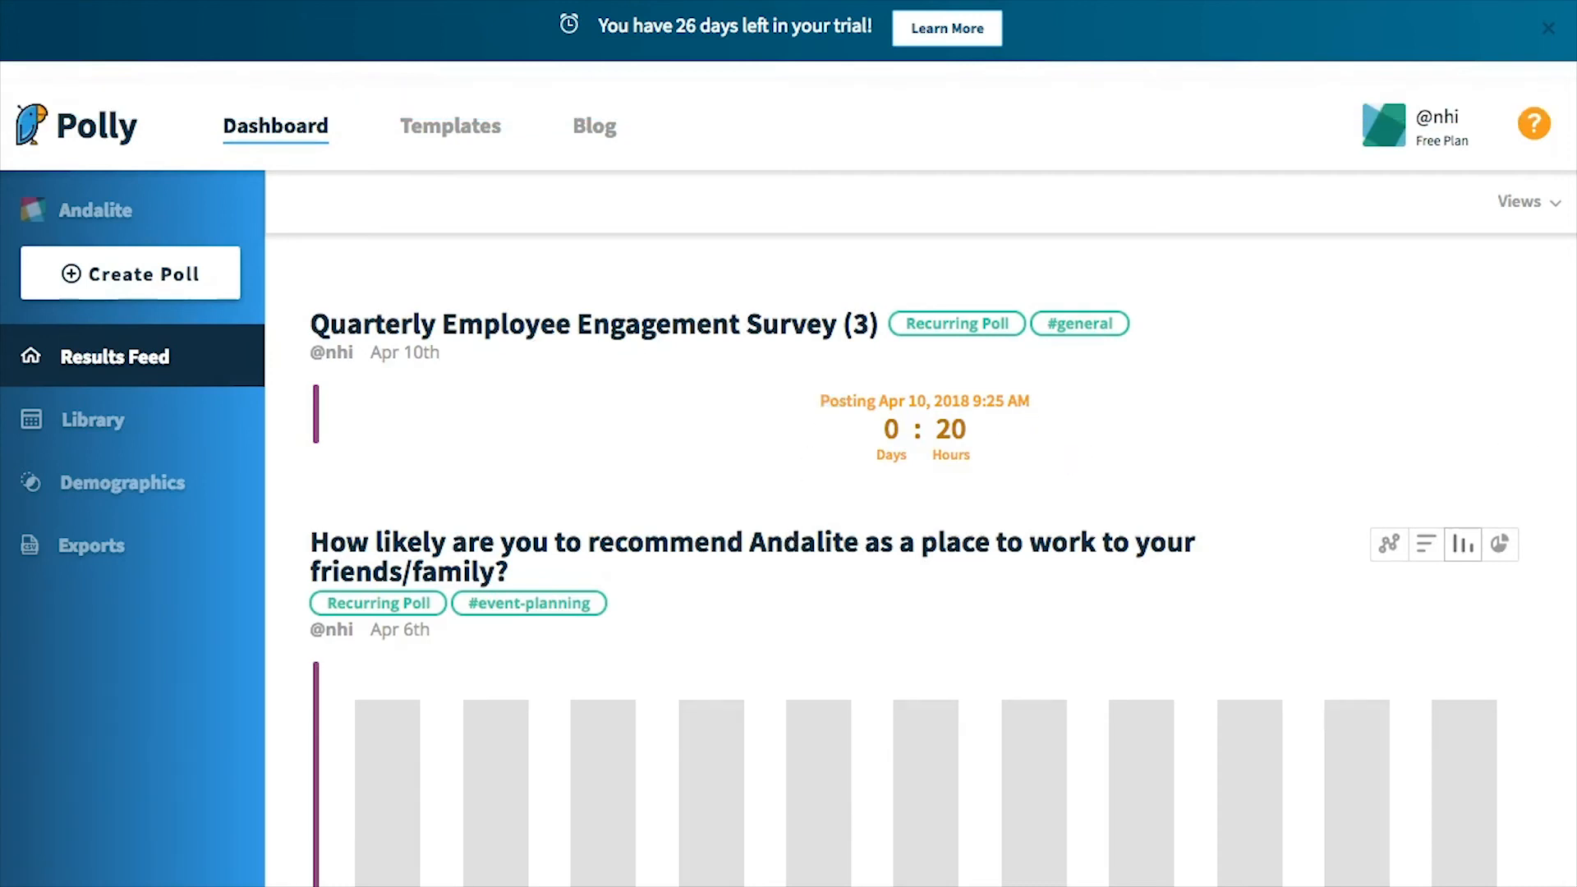